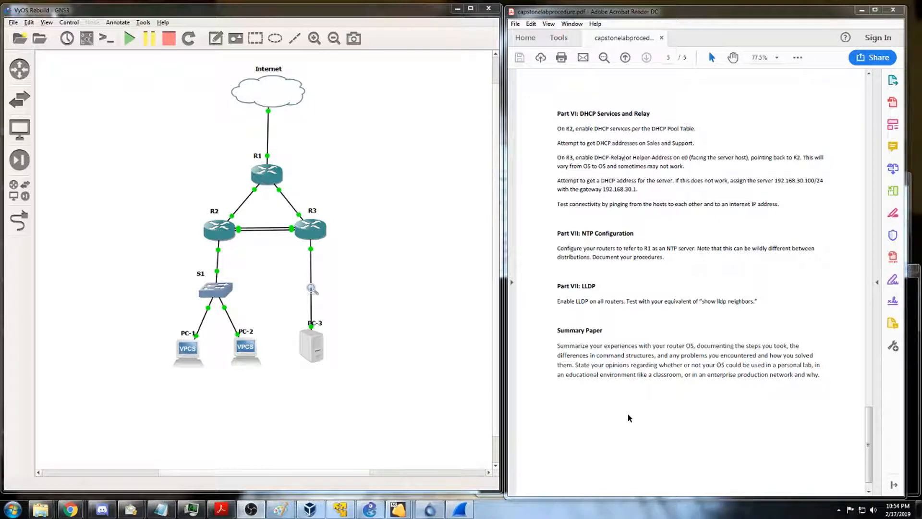
{"action": "mouse_move", "coordinate": [607, 412]}
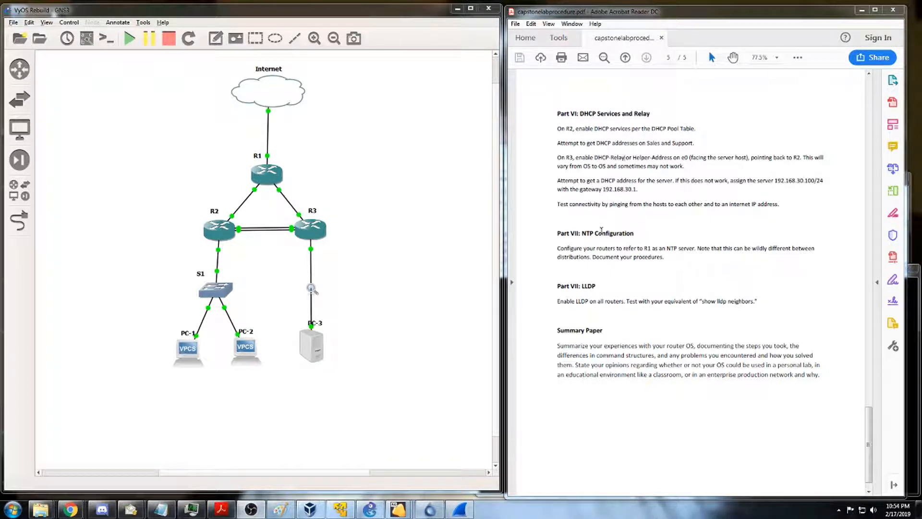
{"action": "mouse_move", "coordinate": [633, 308]}
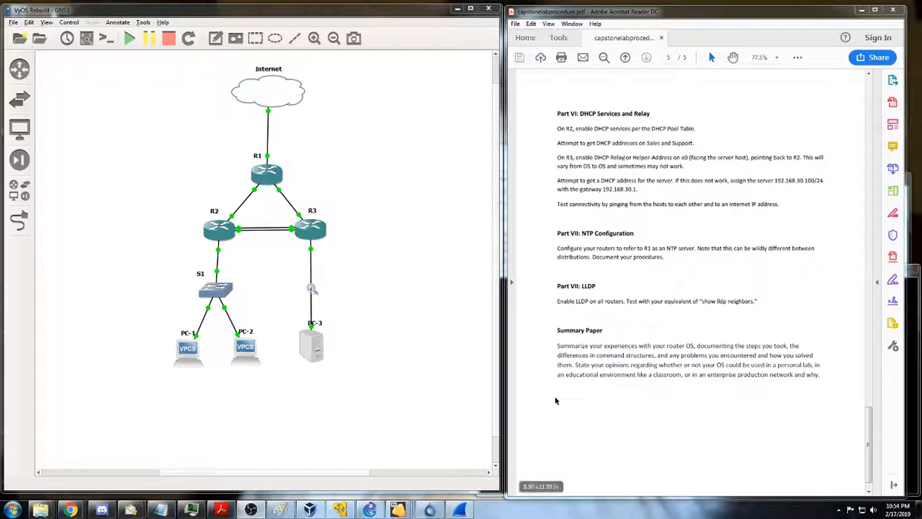
Step: Show R1's current UTC date with 'sh date'
{"action": "scroll", "scroll_direction": "down", "scroll_amount": 3}
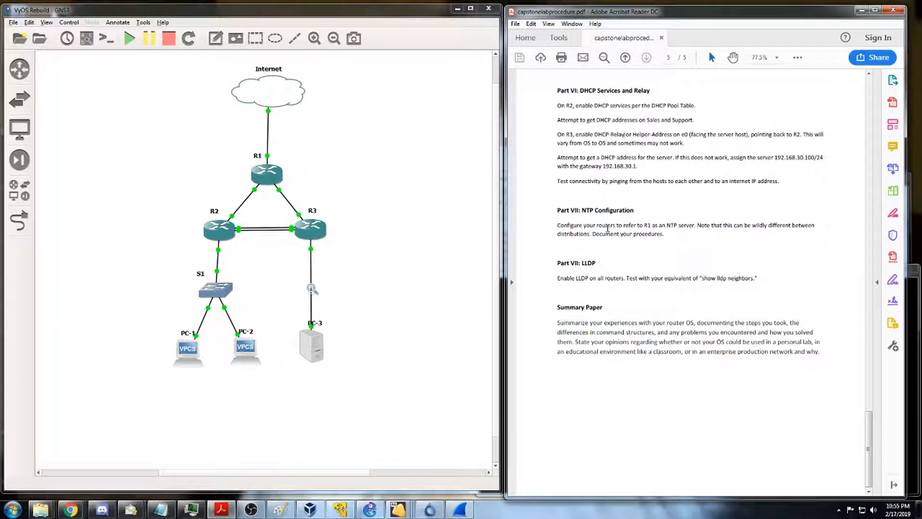
{"action": "mouse_move", "coordinate": [603, 233]}
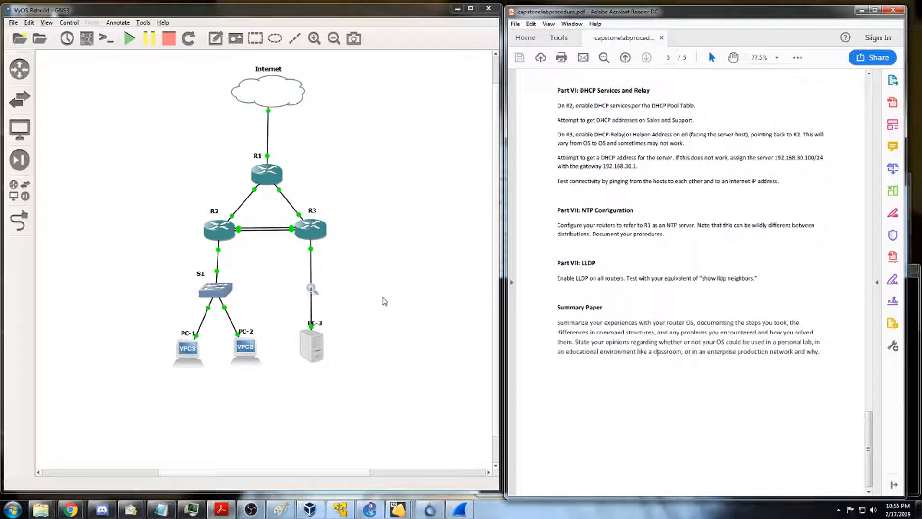
{"action": "mouse_move", "coordinate": [400, 334]}
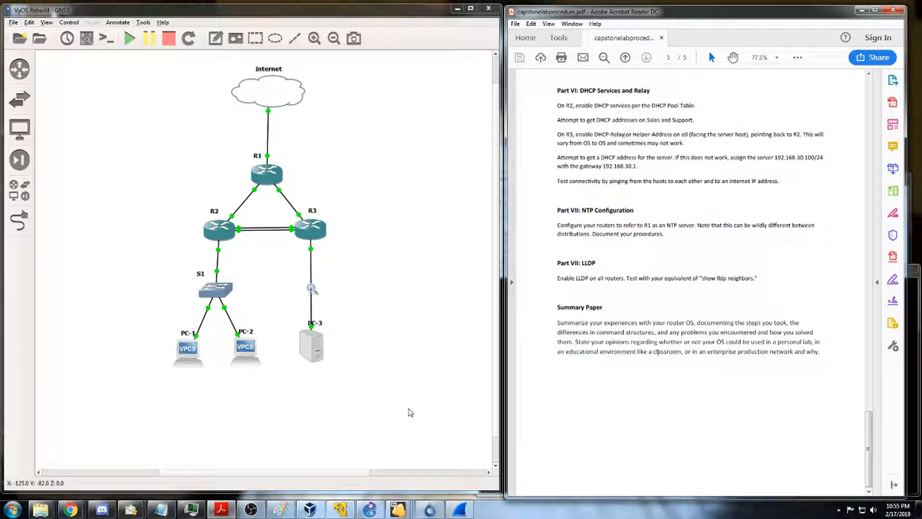
{"action": "mouse_move", "coordinate": [423, 416]}
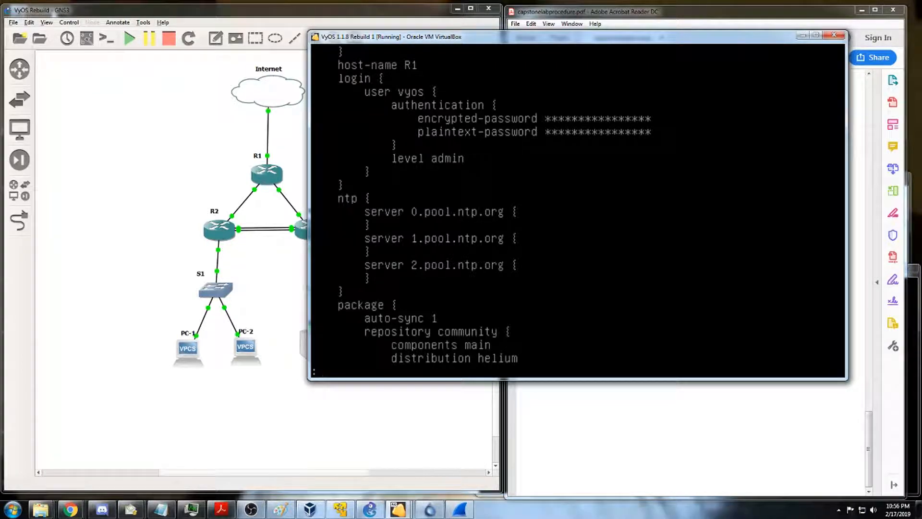
{"action": "scroll", "scroll_direction": "down", "scroll_amount": 3}
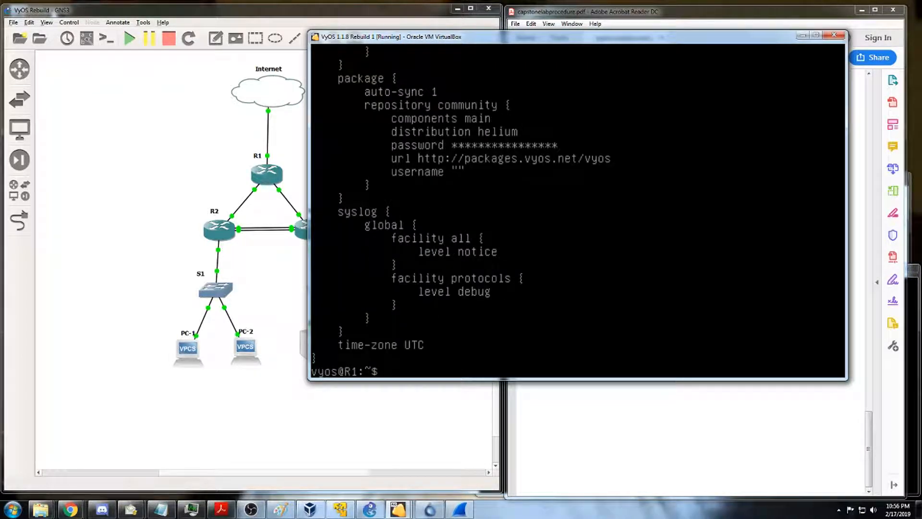
{"action": "type", "text": "sh date"}
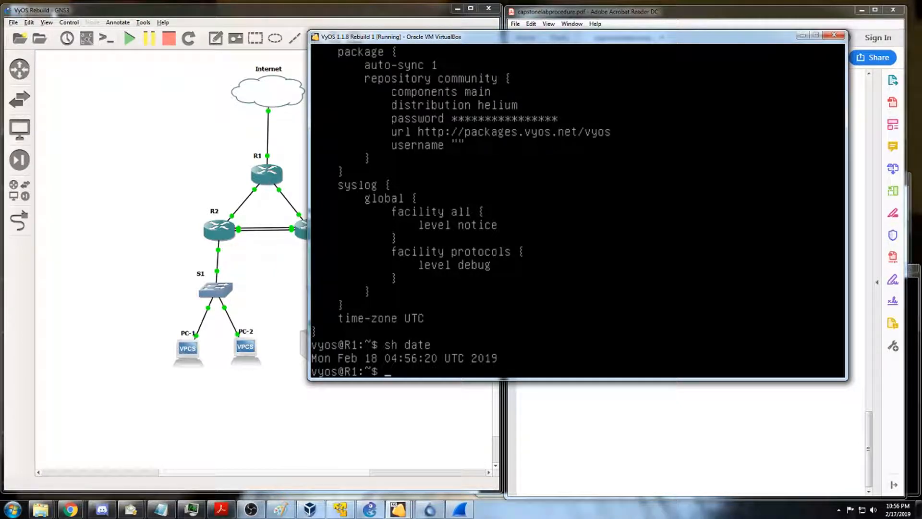
Step: Sync R1's date from NTP server 0.pool.ntp.org using 'set date ntp'
{"action": "type", "text": "set"}
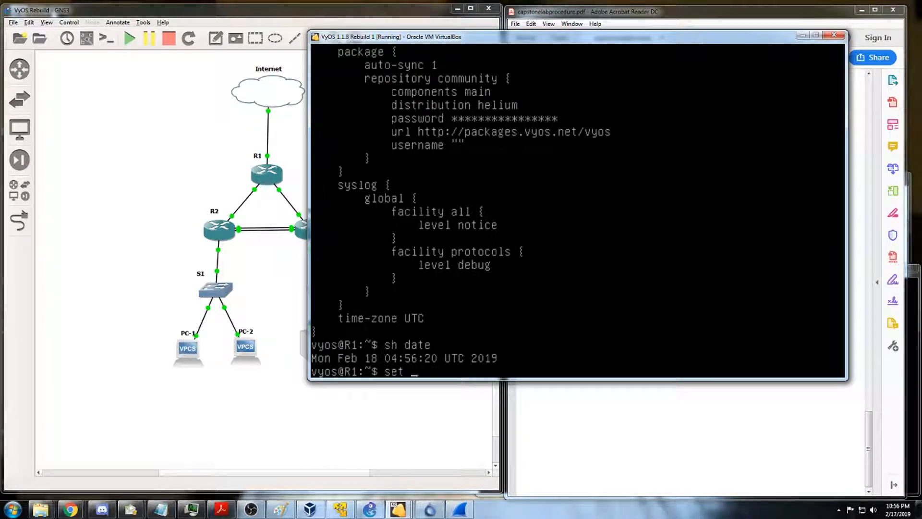
{"action": "key", "text": "Tab"}
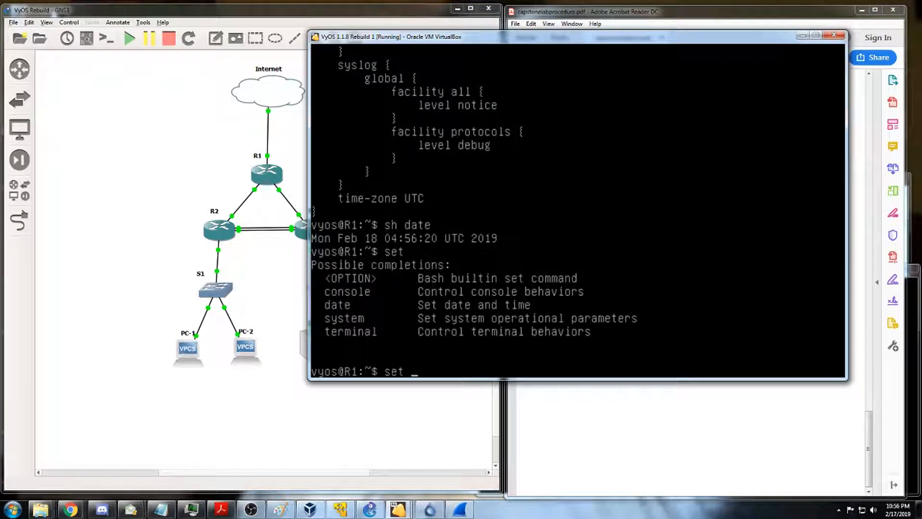
{"action": "type", "text": "date"}
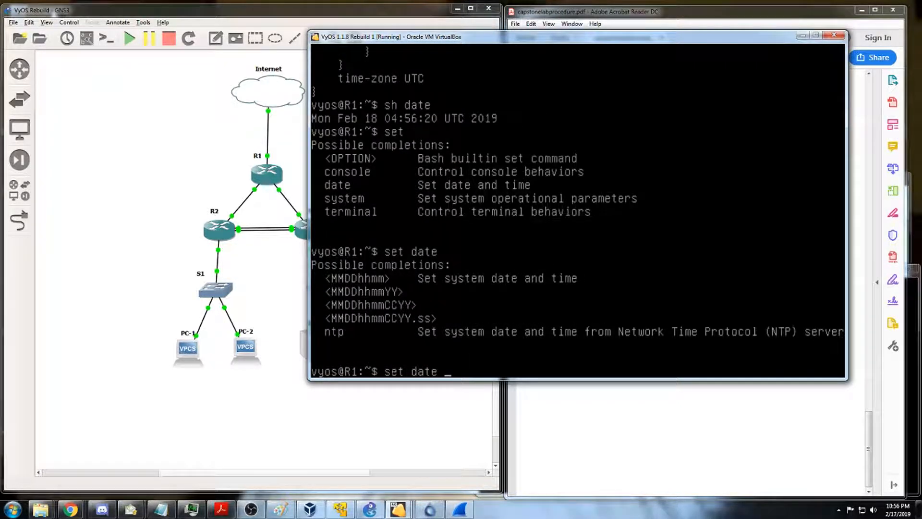
{"action": "type", "text": "ntp"}
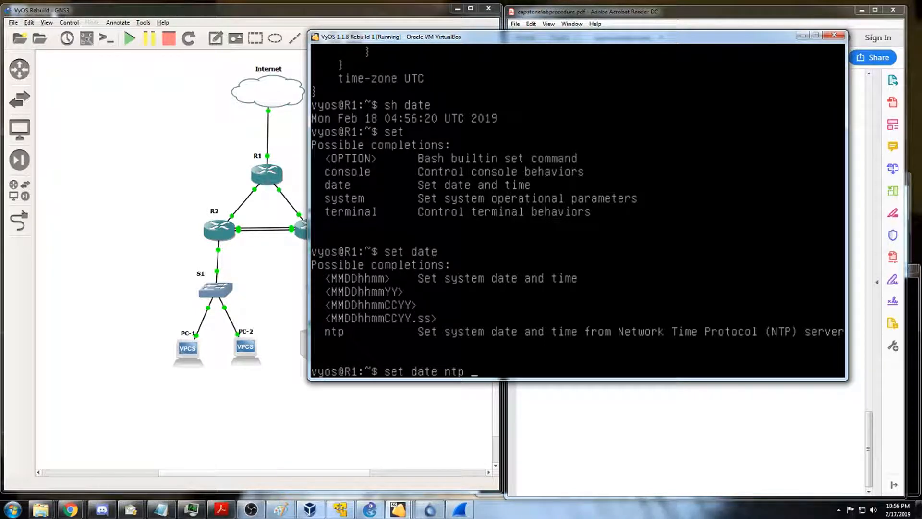
{"action": "key", "text": "Tab"}
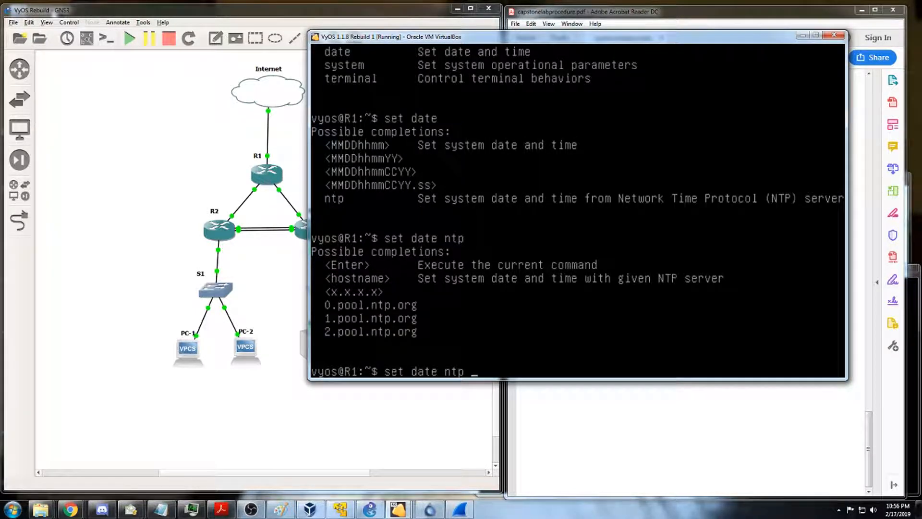
{"action": "type", "text": "0.pool.ntp.org"}
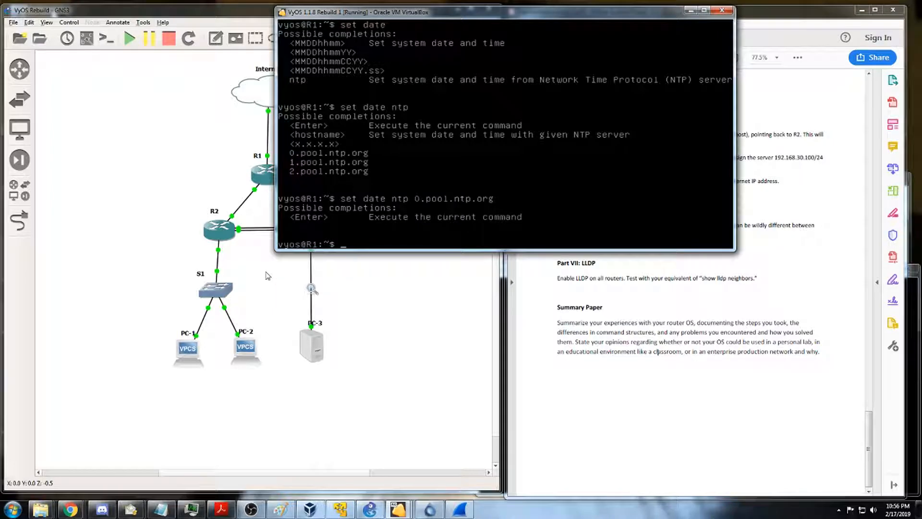
{"action": "mouse_move", "coordinate": [232, 258]}
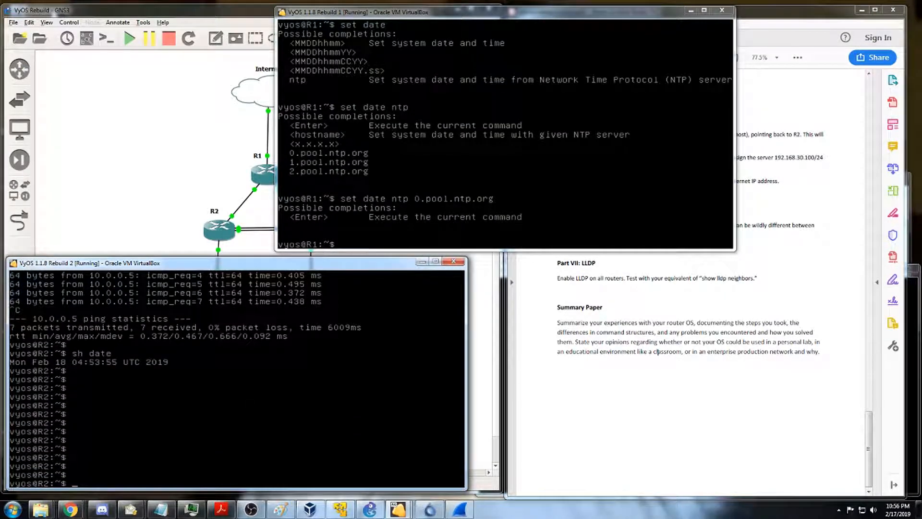
Step: Put R2 into configuration mode with 'conf'
{"action": "type", "text": "conf"}
{"action": "type", "text": "set"}
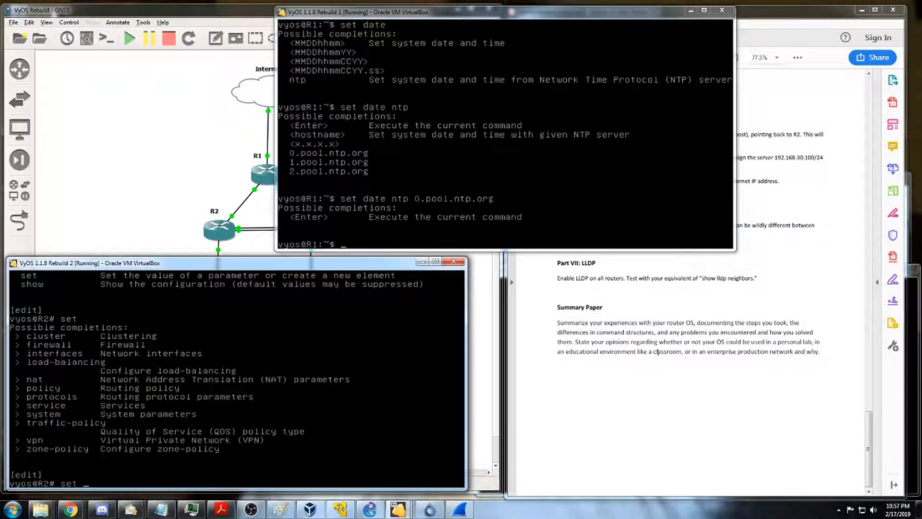
Step: Enter 'set system ntp server 10.1.1.1 prefer' on R2 and commit it
{"action": "type", "text": "system"}
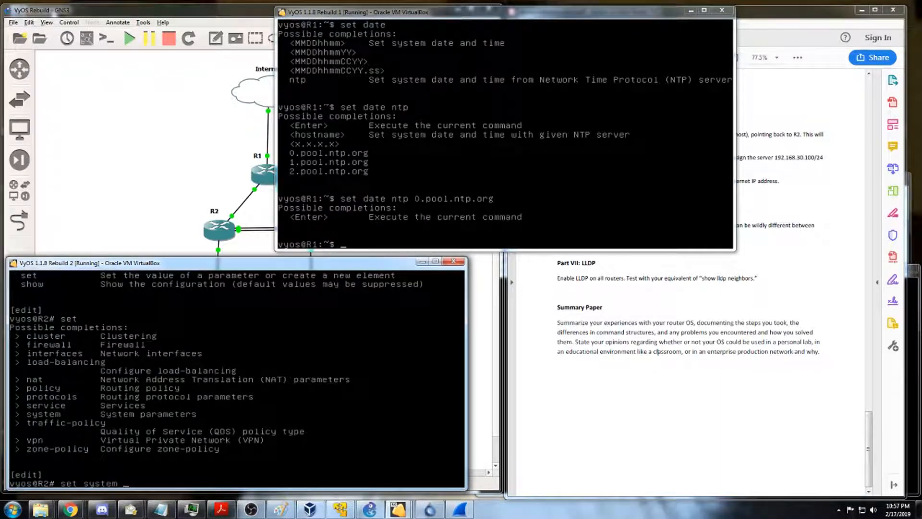
{"action": "key", "text": "Tab"}
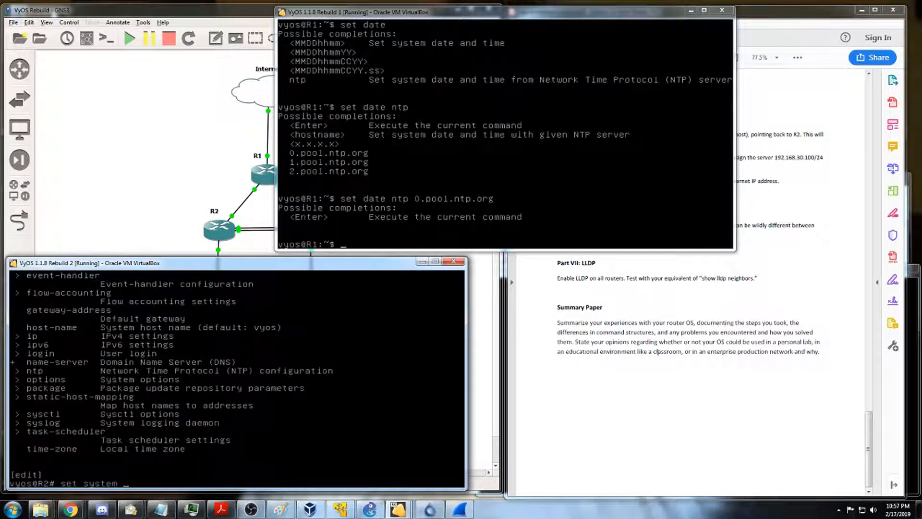
{"action": "type", "text": "ntp serv"}
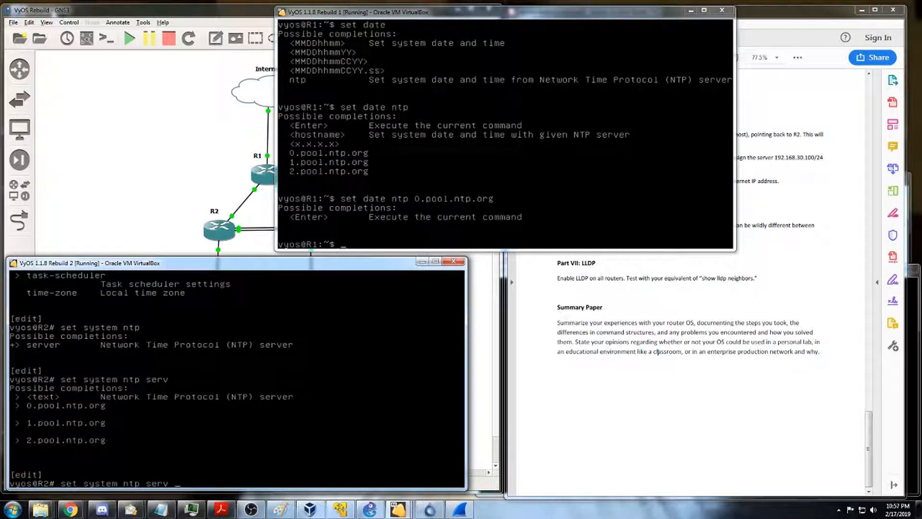
{"action": "type", "text": "10.1.1.1"}
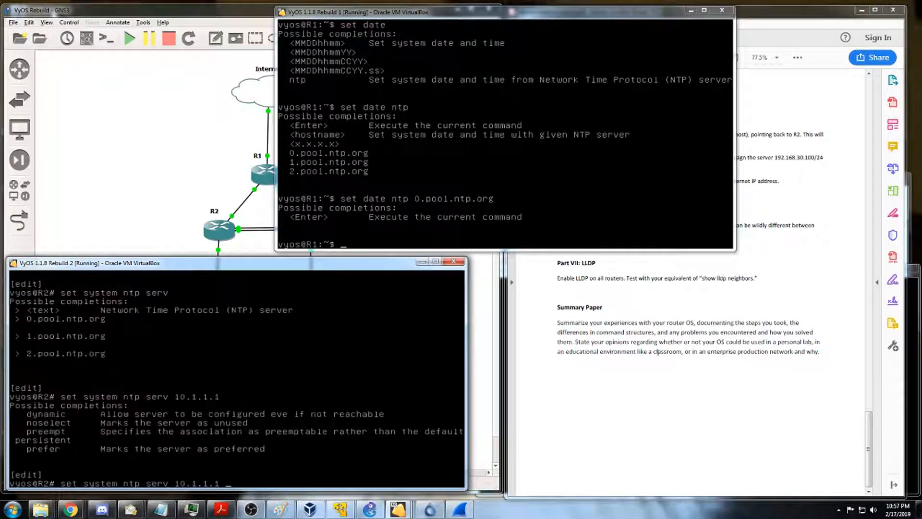
{"action": "type", "text": "prefer"}
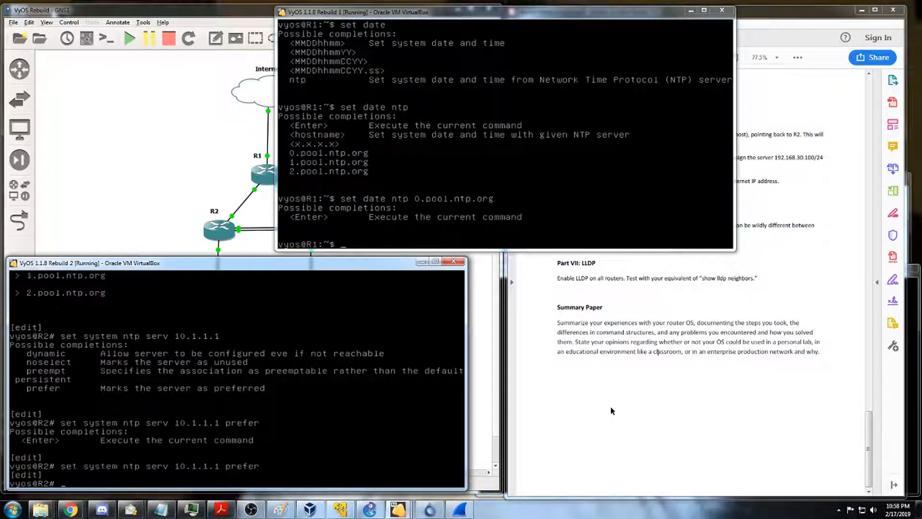
{"action": "type", "text": "commit"}
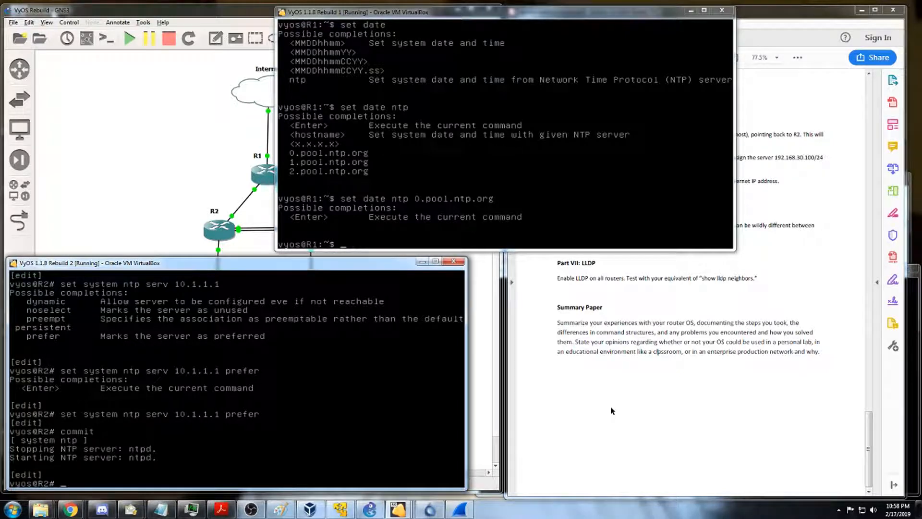
Step: Exit R2's configuration mode and scroll through its 'show configuration' output
{"action": "type", "text": "exit"}
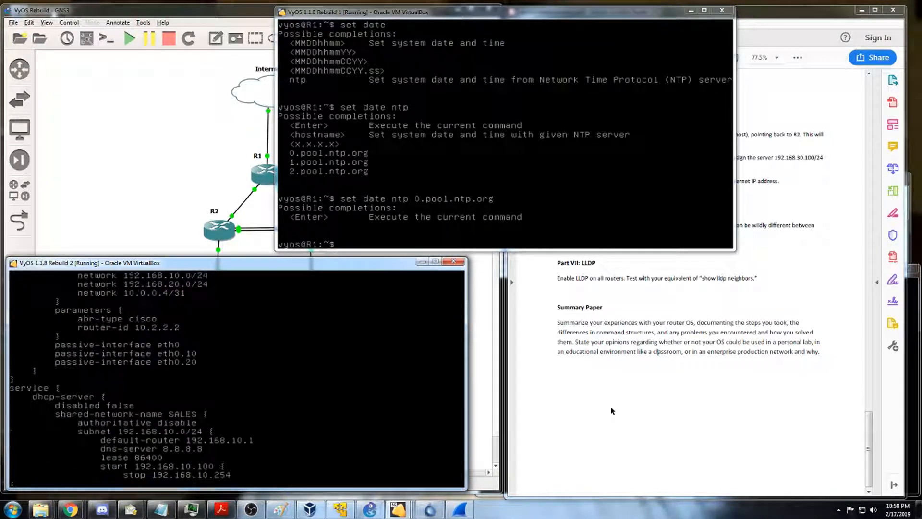
{"action": "scroll", "scroll_direction": "down", "scroll_amount": 3}
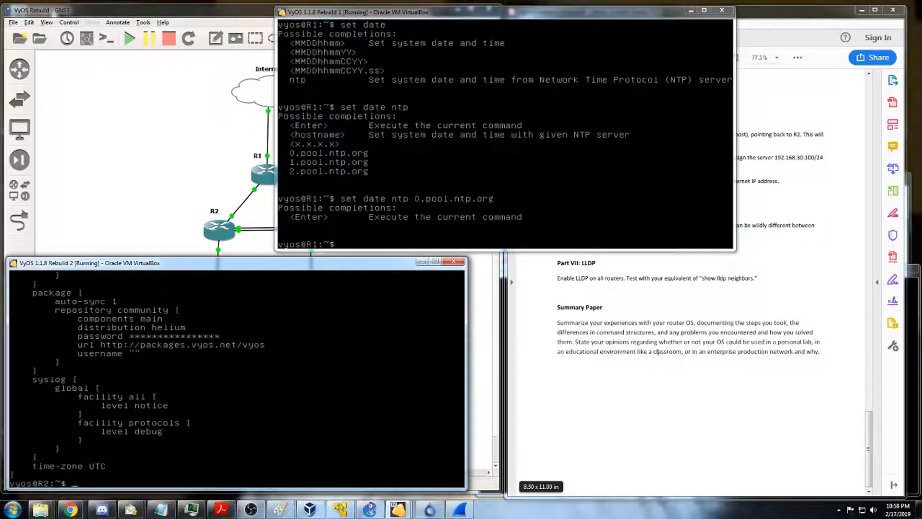
Step: Delete NTP servers 0, 1 and 2.pool.ntp.org from R2, then commit and save
{"action": "type", "text": "conf"}
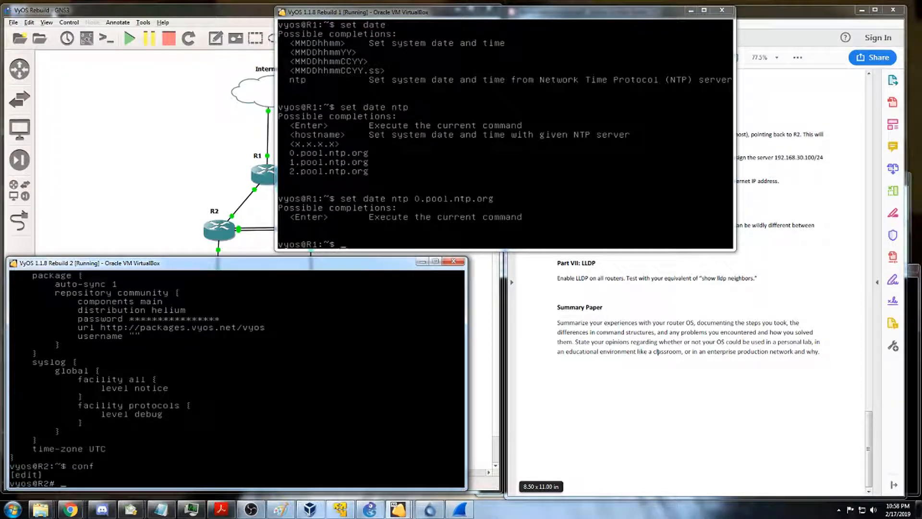
{"action": "type", "text": "del s"}
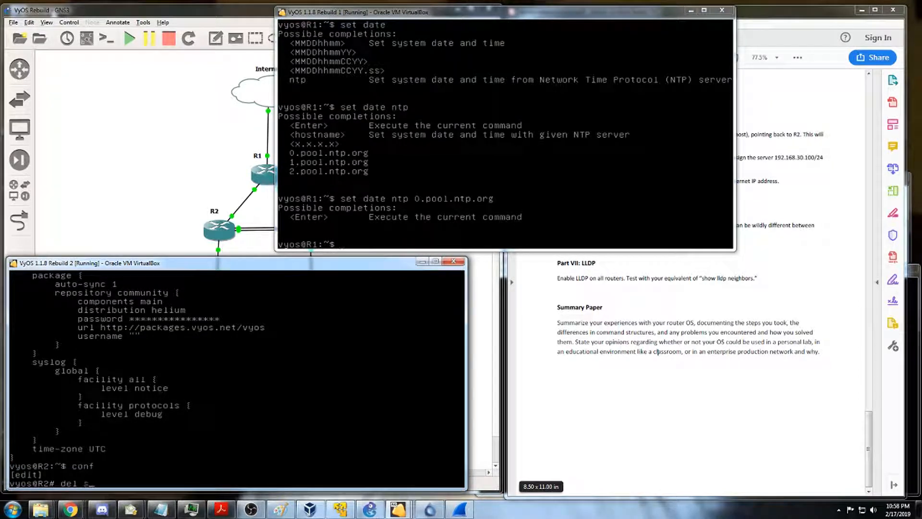
{"action": "type", "text": "ys ntp"}
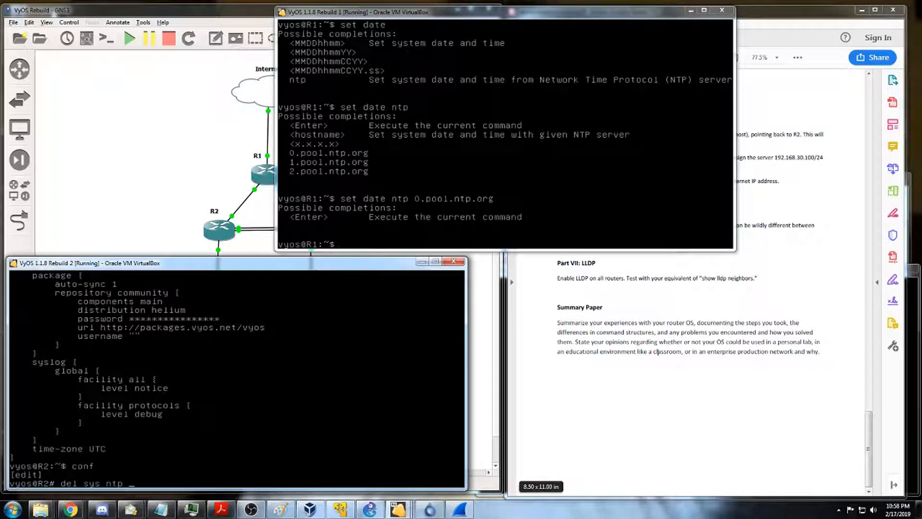
{"action": "key", "text": "Tab"}
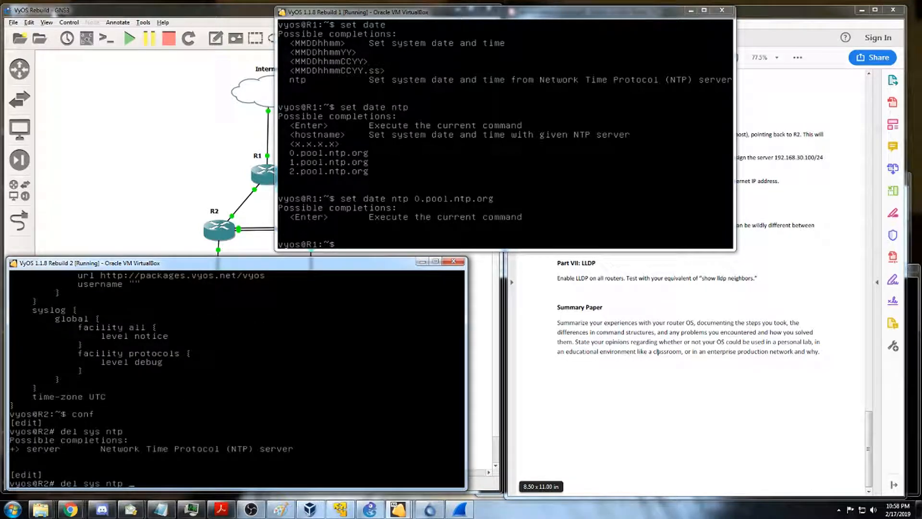
{"action": "type", "text": "serv"}
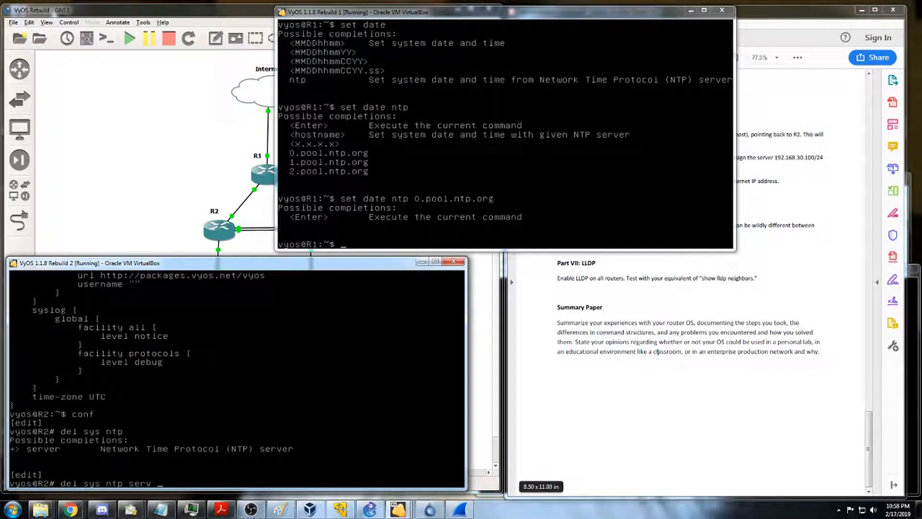
{"action": "key", "text": "Tab"}
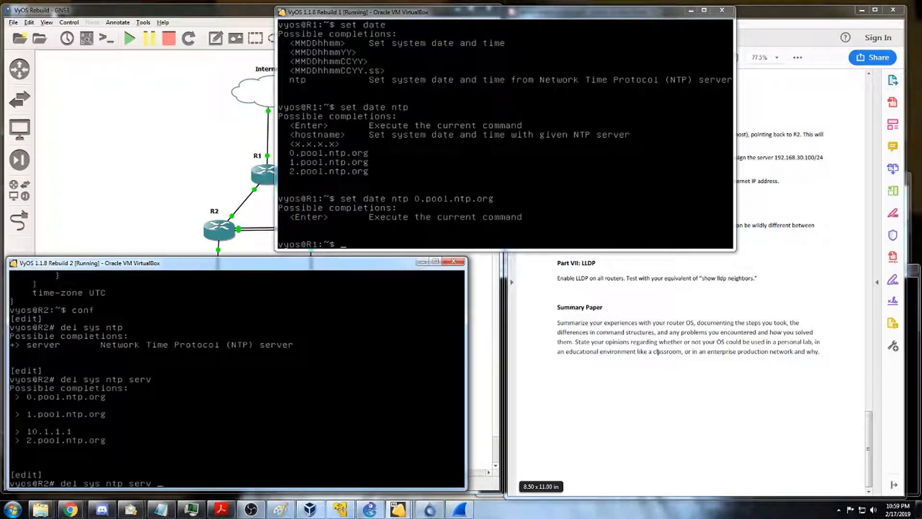
{"action": "type", "text": "0.pool.ntp.org"}
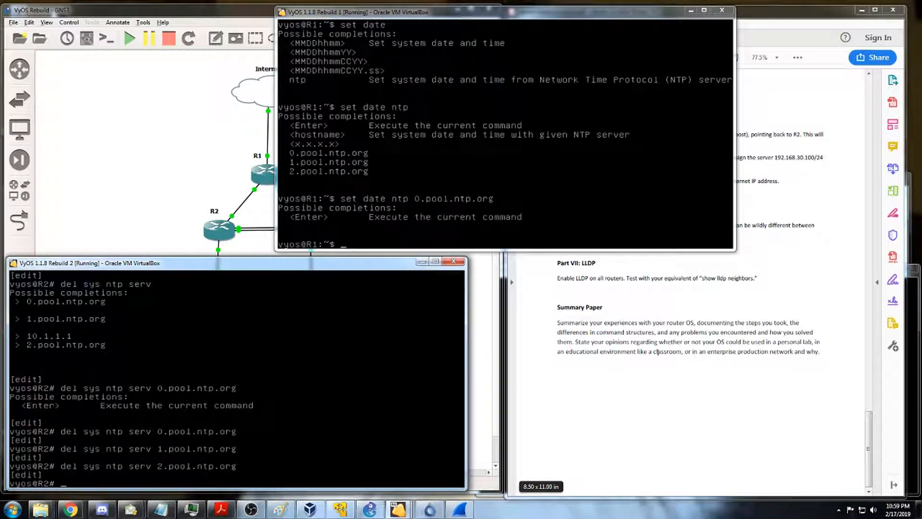
{"action": "type", "text": "commit"}
{"action": "type", "text": "sav"}
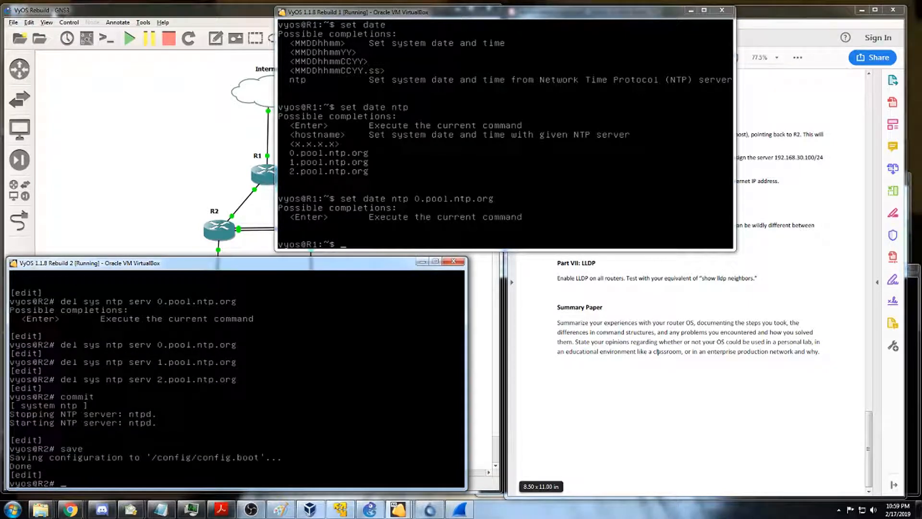
{"action": "type", "text": "exit"}
{"action": "type", "text": "ping 10.1.1.1"}
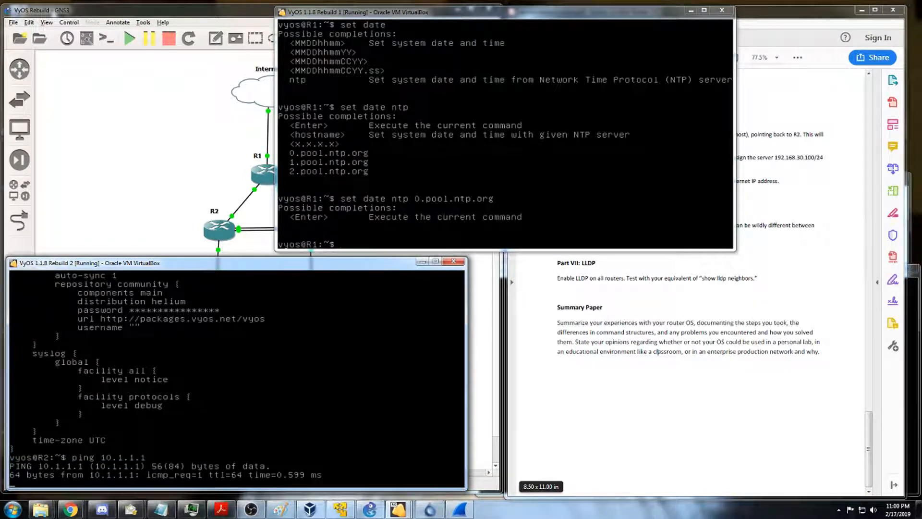
Step: Stop the ping to 10.1.1.1 with Ctrl+C after replies arrive
{"action": "key", "text": "ctrl+c"}
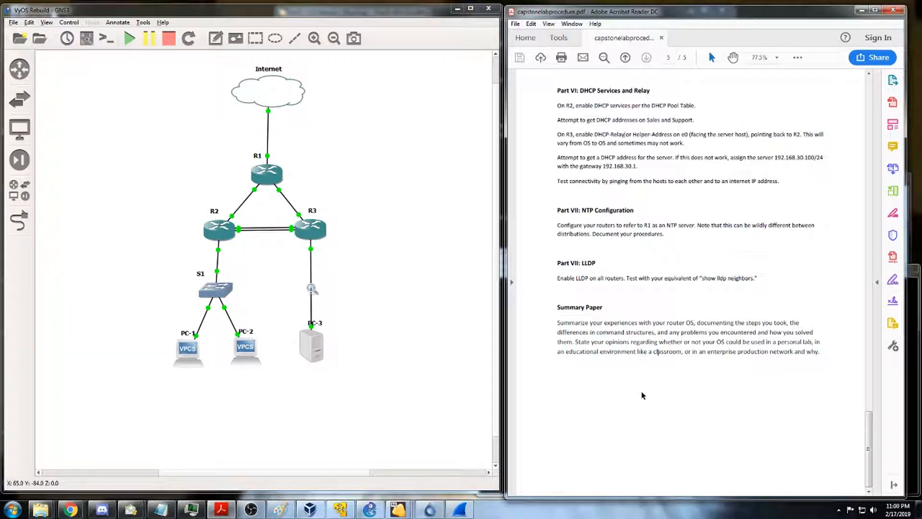
{"action": "mouse_move", "coordinate": [571, 197]}
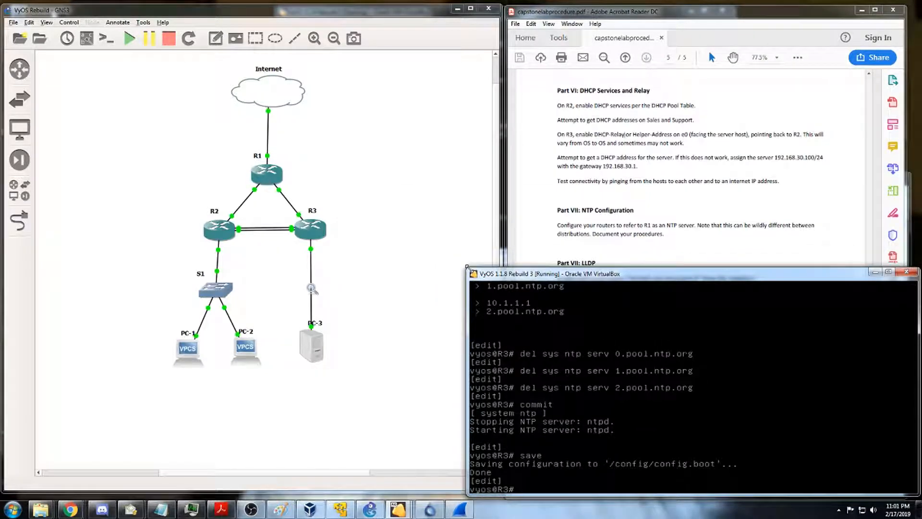
{"action": "mouse_move", "coordinate": [265, 180]}
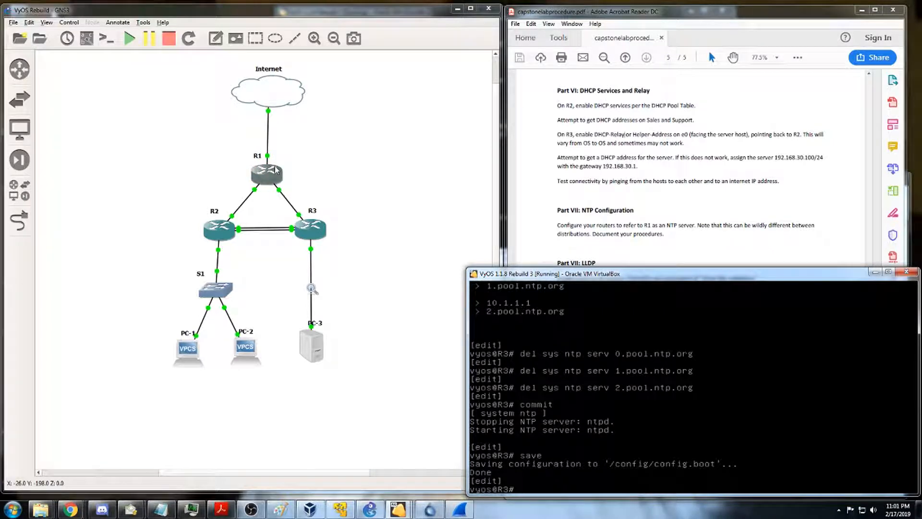
{"action": "mouse_move", "coordinate": [301, 192]}
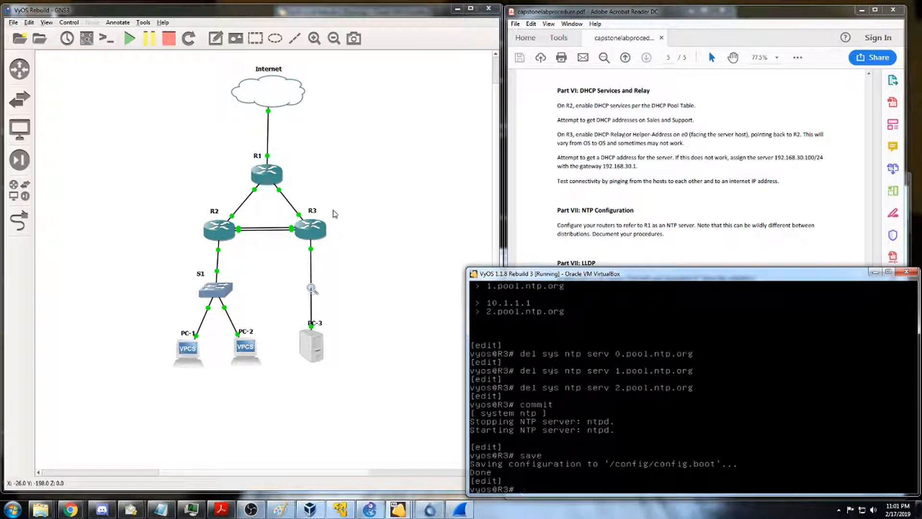
{"action": "mouse_move", "coordinate": [408, 318]}
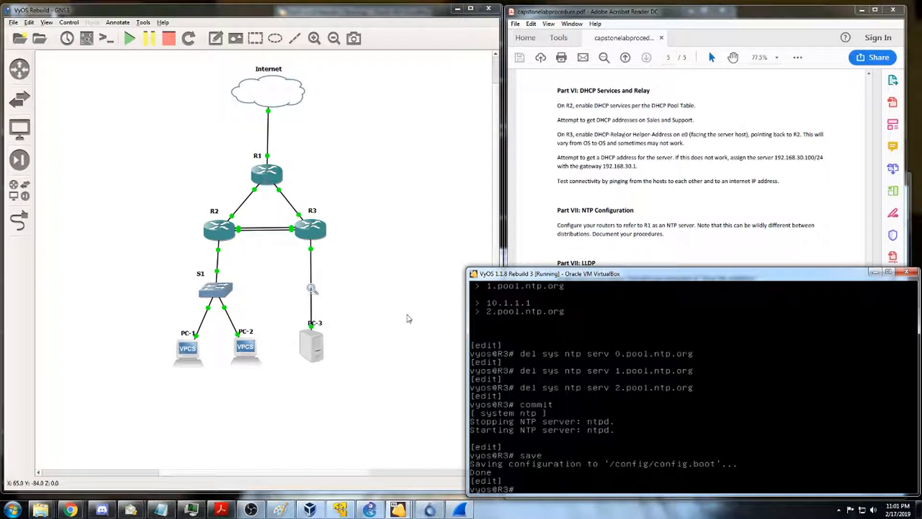
{"action": "mouse_move", "coordinate": [239, 241]}
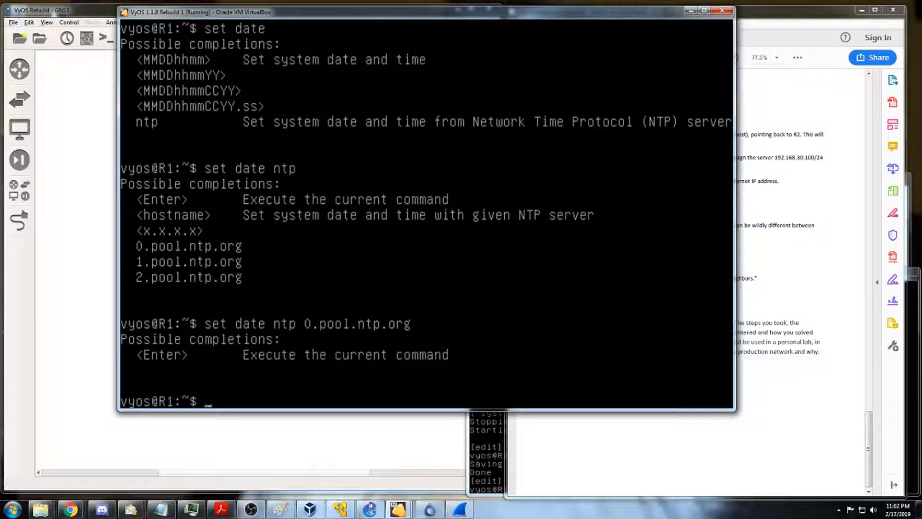
Step: On R1 in config mode, list LLDP settings, legacy-protocol choices and interface options
{"action": "type", "text": "conf"}
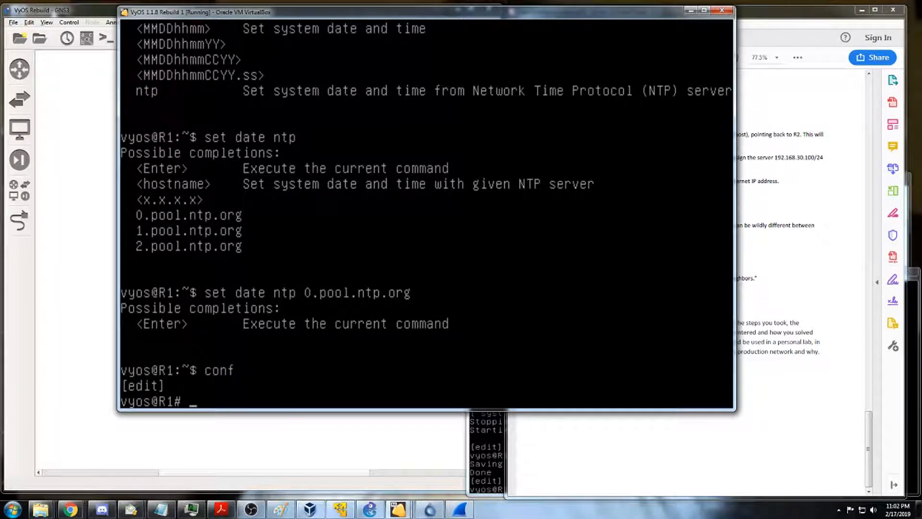
{"action": "type", "text": "set serv"}
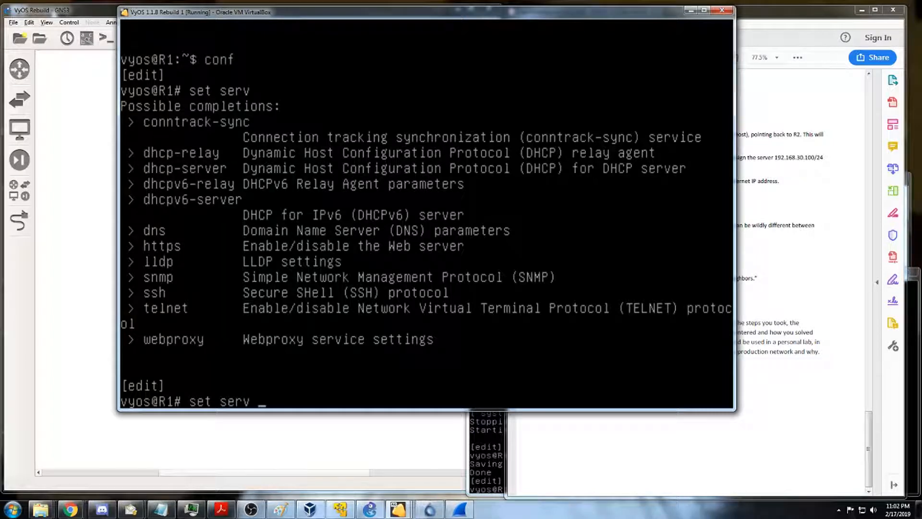
{"action": "type", "text": "lldp"}
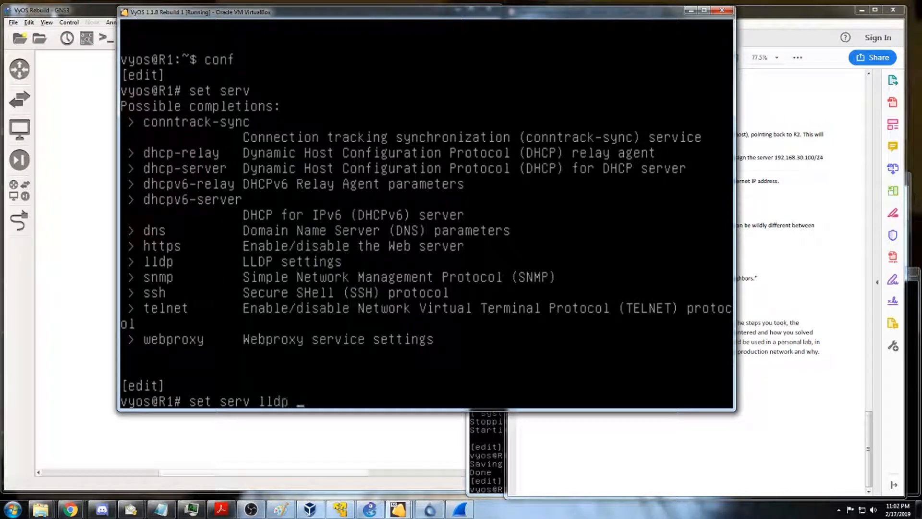
{"action": "key", "text": "Tab"}
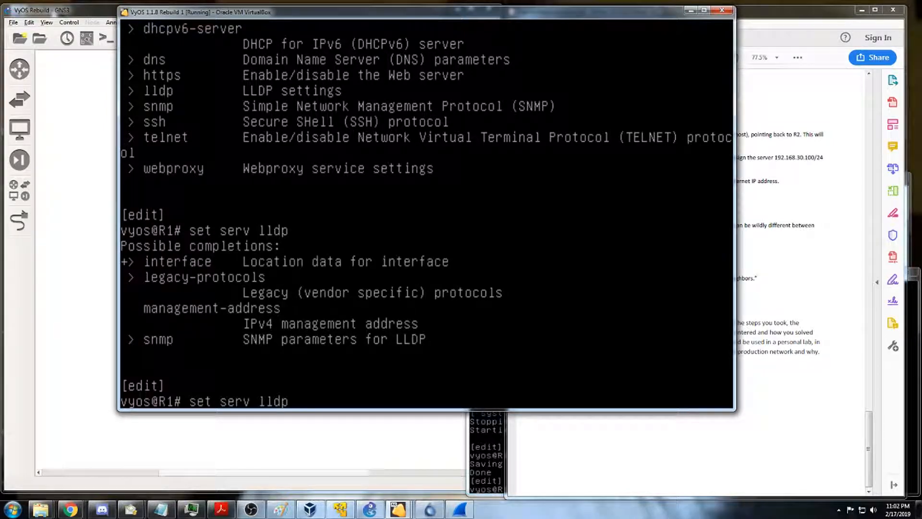
{"action": "type", "text": "legacy-protocols"}
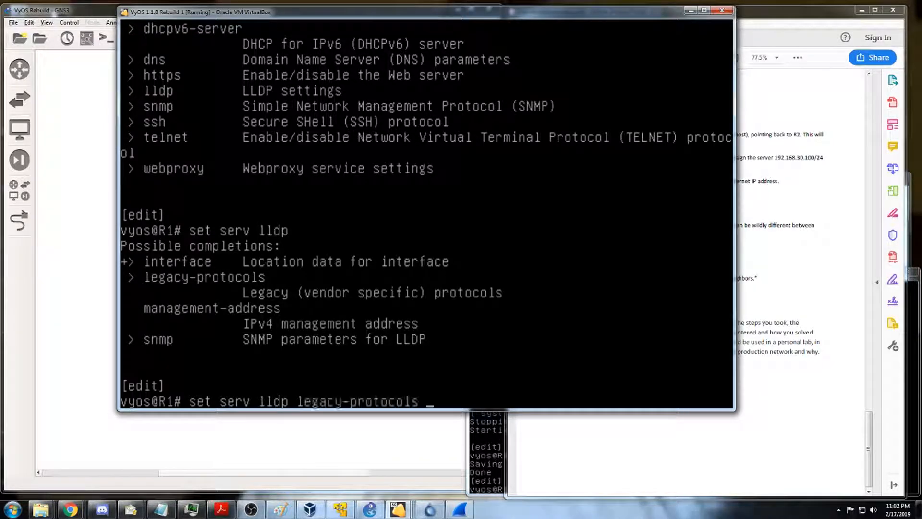
{"action": "key", "text": "Tab"}
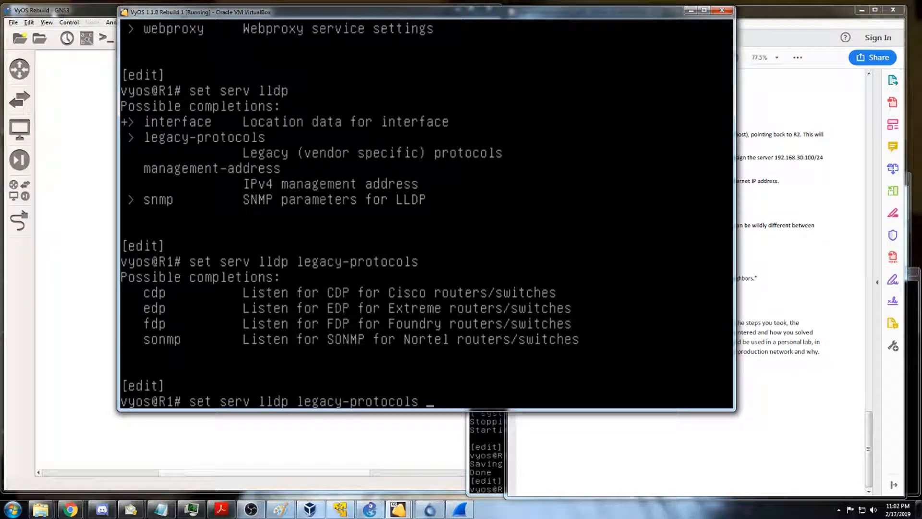
{"action": "key", "text": "BackSpace"}
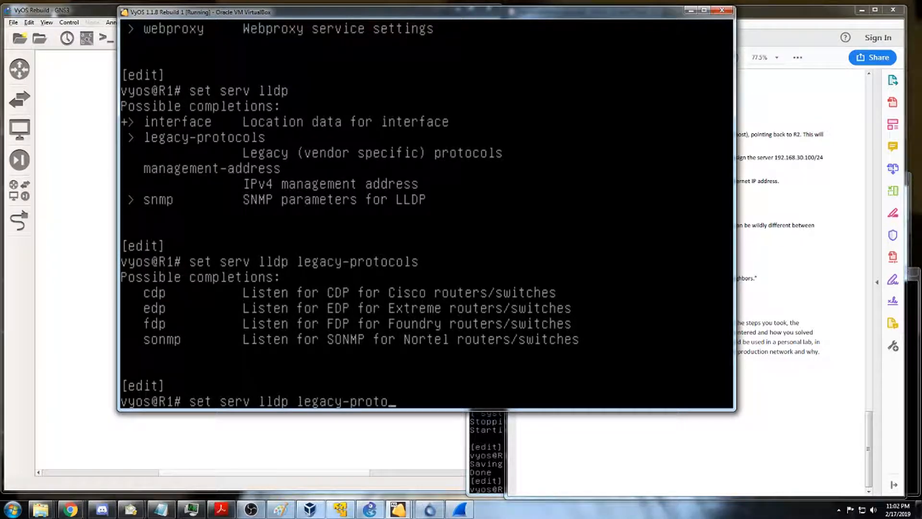
{"action": "key", "text": "BackSpace"}
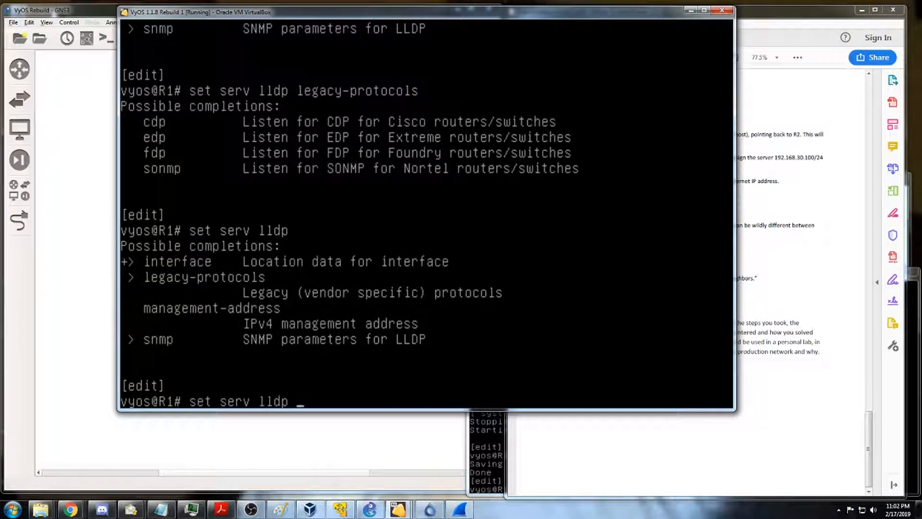
{"action": "type", "text": "int"}
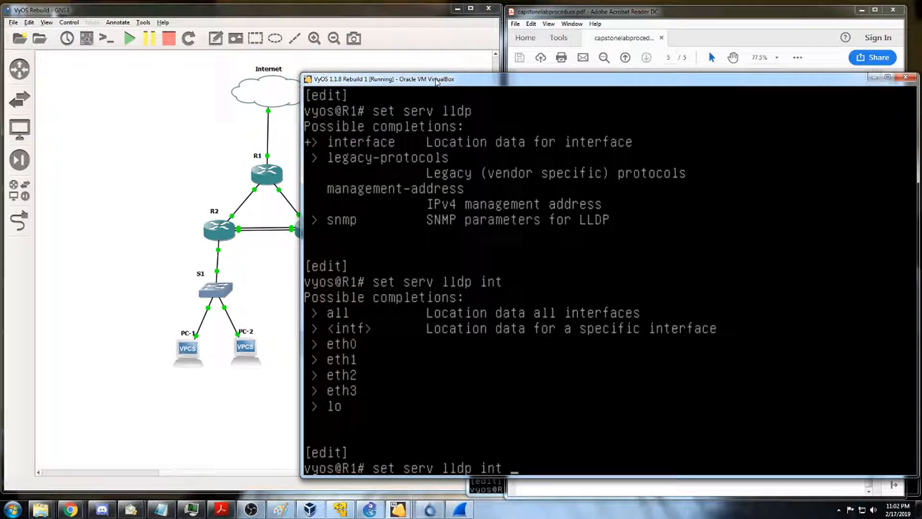
Step: Set LLDP on R1 interfaces eth1 and eth2 and commit
{"action": "type", "text": "et"}
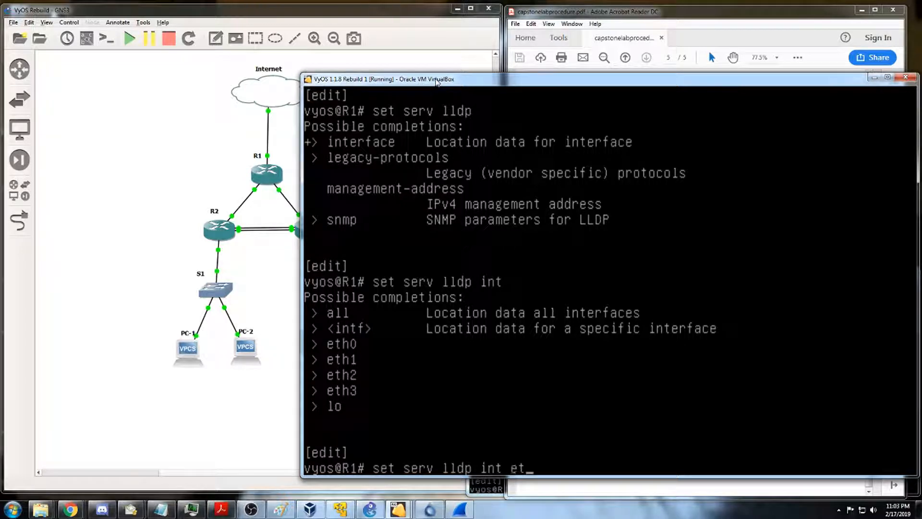
{"action": "type", "text": "eth1"}
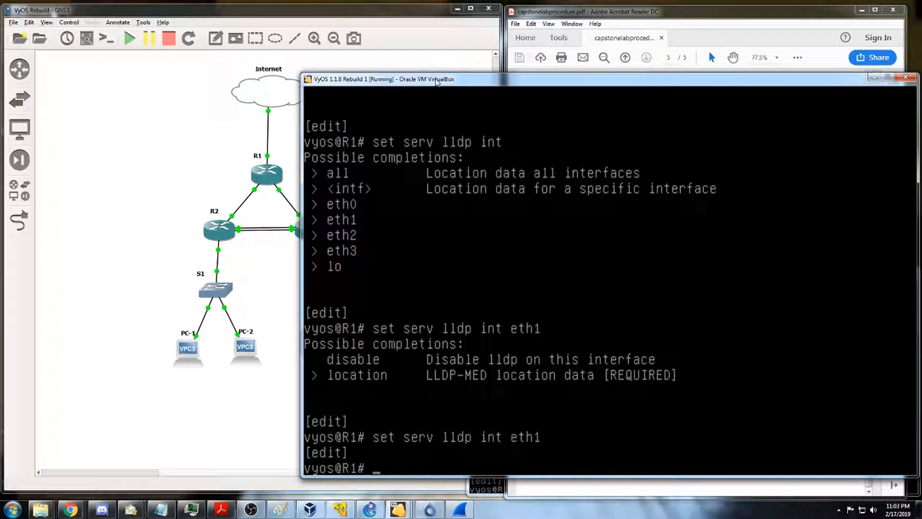
{"action": "type", "text": "set serv lldp int eth1"}
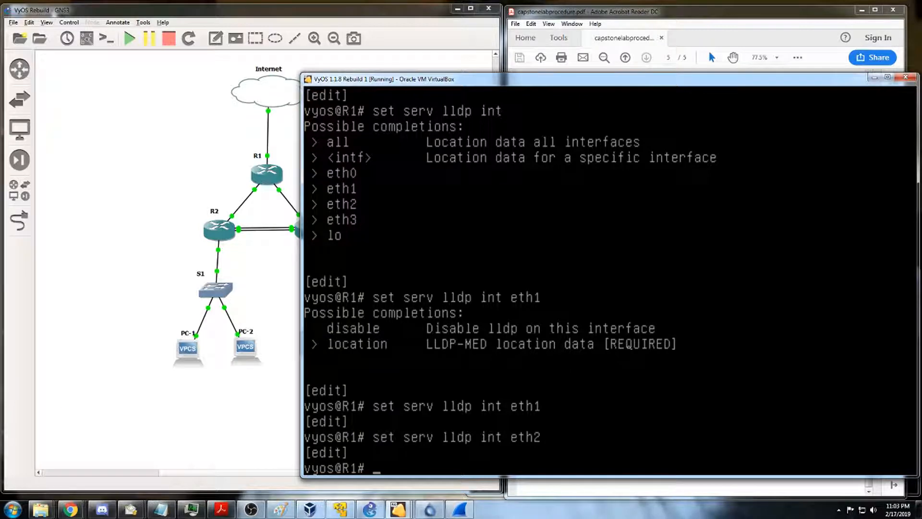
{"action": "type", "text": "commit"}
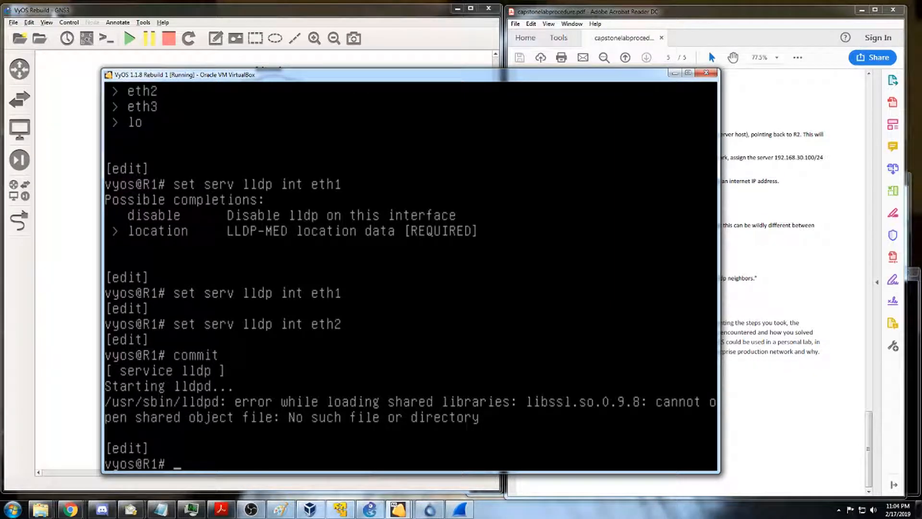
Step: Leave configuration mode without saving and change to /usr/lib
{"action": "type", "text": "exit"}
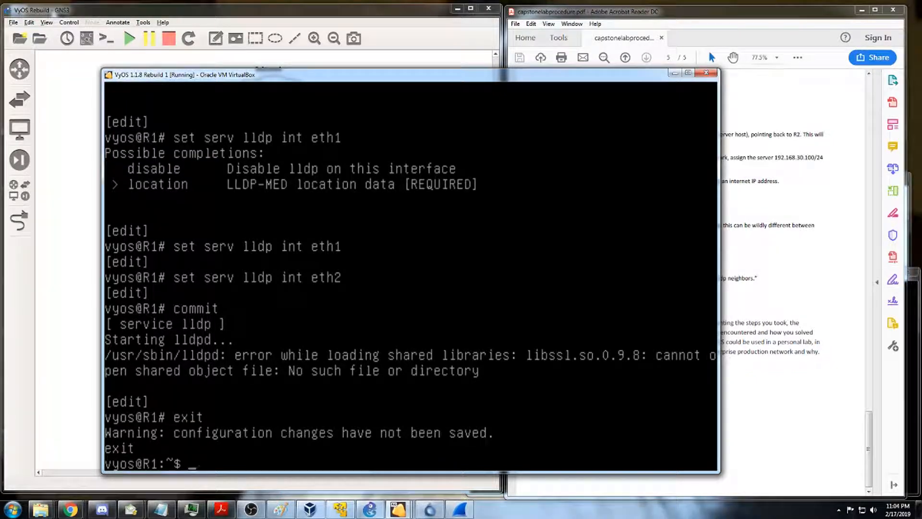
{"action": "type", "text": "cd /usr/lib"}
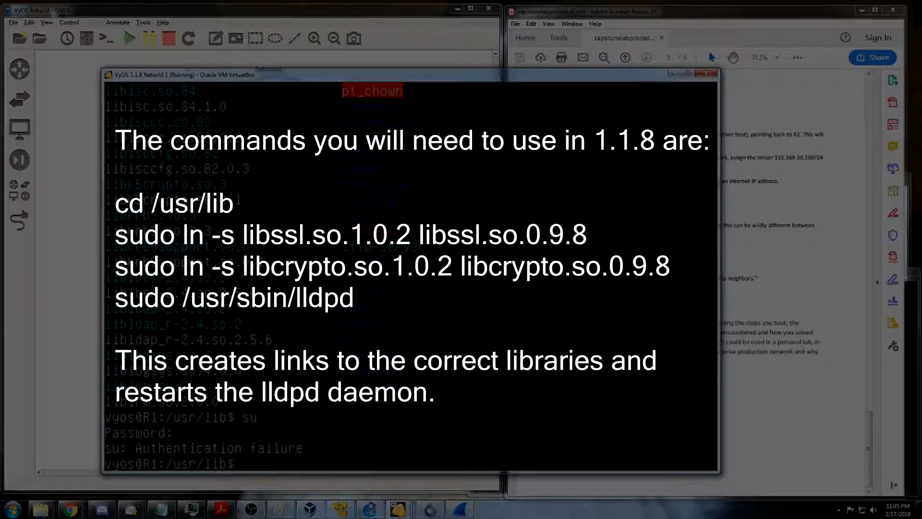
Step: Create the libssl.so.0.9.8 link with sudo, then start lldpd with sudo
{"action": "type", "text": "sudo ln -s libssl.so.1.0.2"}
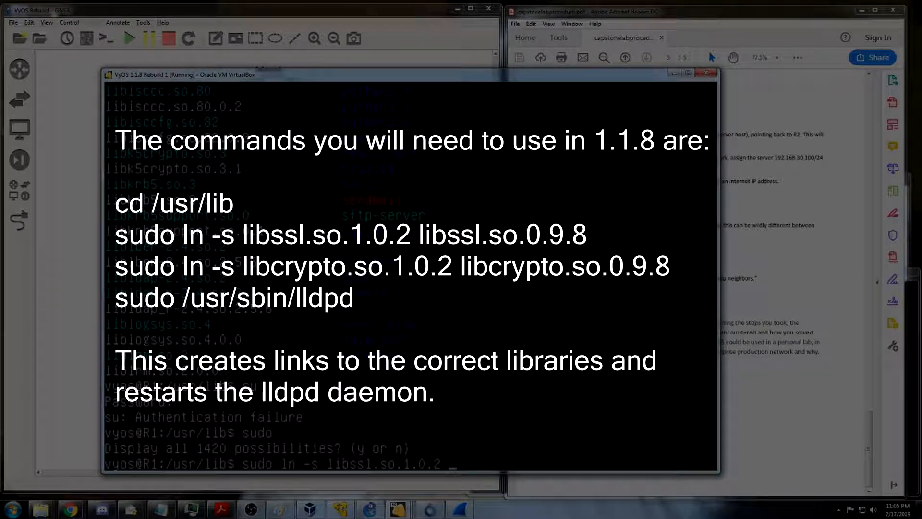
{"action": "type", "text": "libssl.so.0.9.8"}
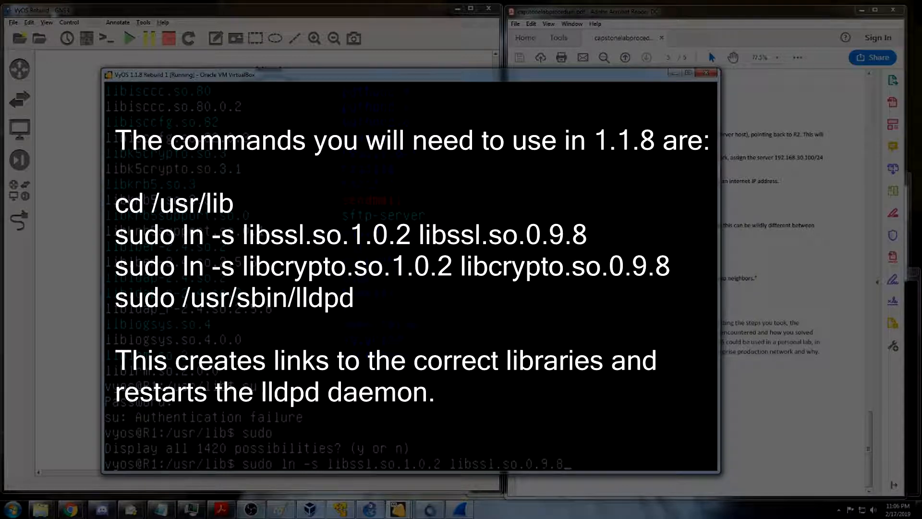
{"action": "key", "text": "Return"}
{"action": "type", "text": "sudo ln -s libcrypto.so.1.0.2 libcrypto.so.0.9.8"}
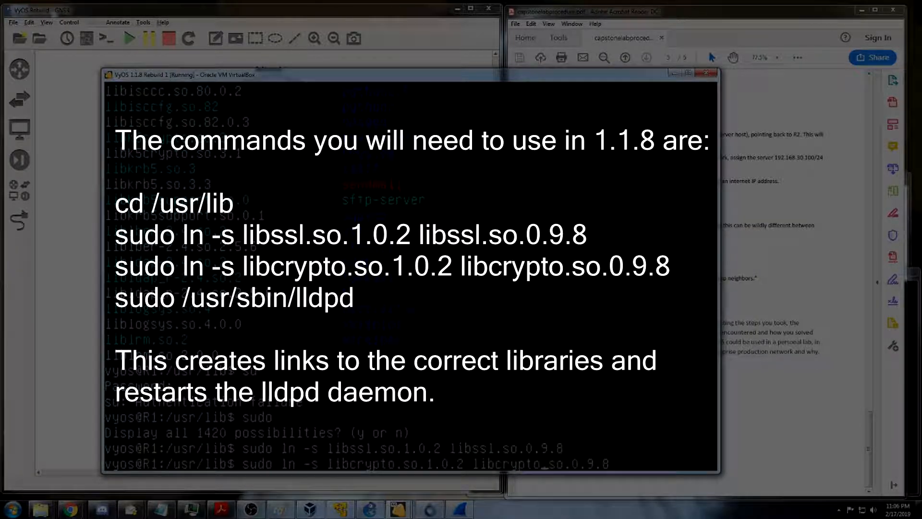
{"action": "type", "text": "sudo /usr/sbin/"}
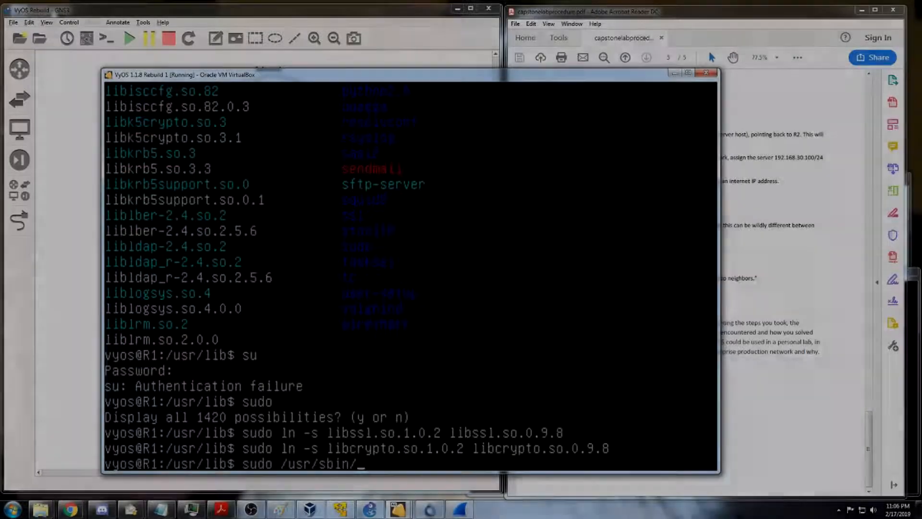
{"action": "type", "text": "lldpd"}
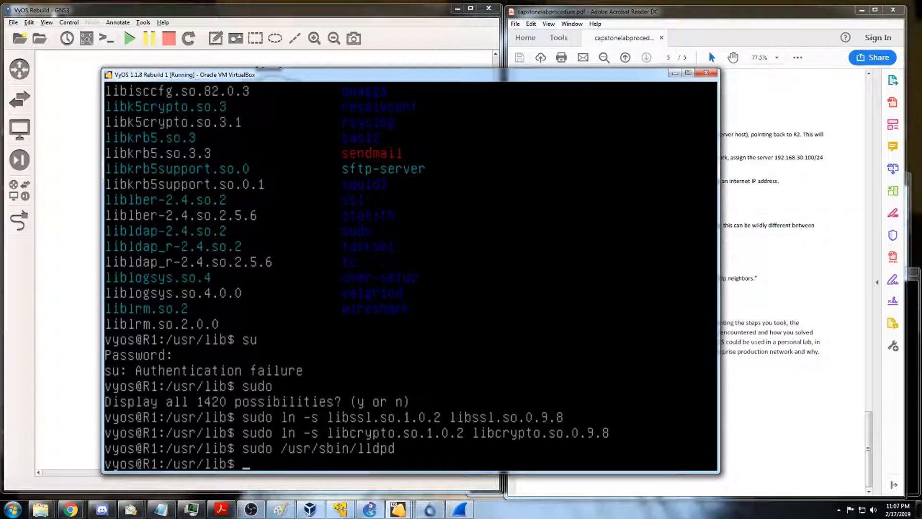
Step: Set LLDP on R1's eth2, commit, exit configuration mode, and begin a show command
{"action": "type", "text": "conf"}
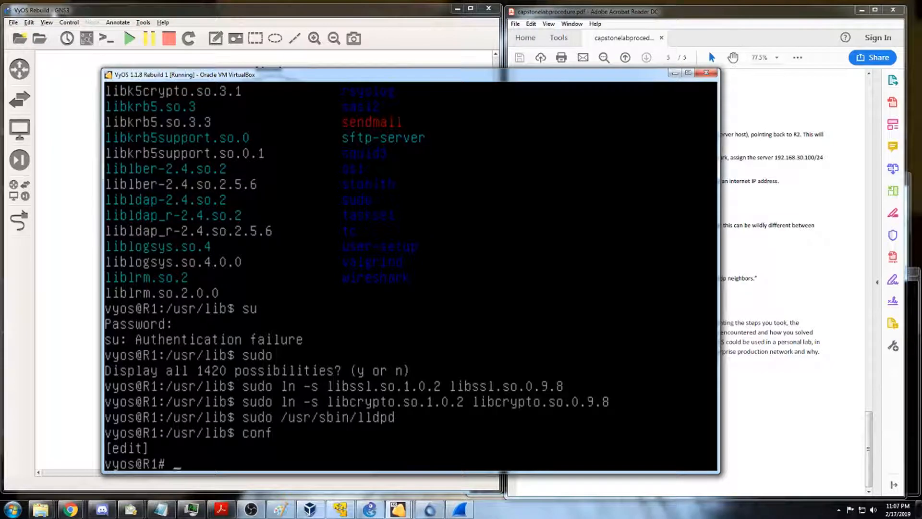
{"action": "type", "text": "set serv lldp int eth2"}
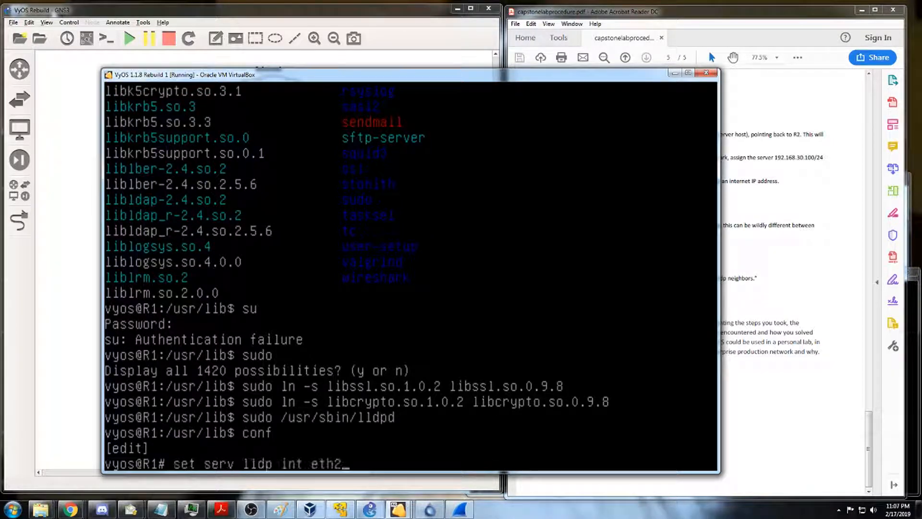
{"action": "type", "text": "commit"}
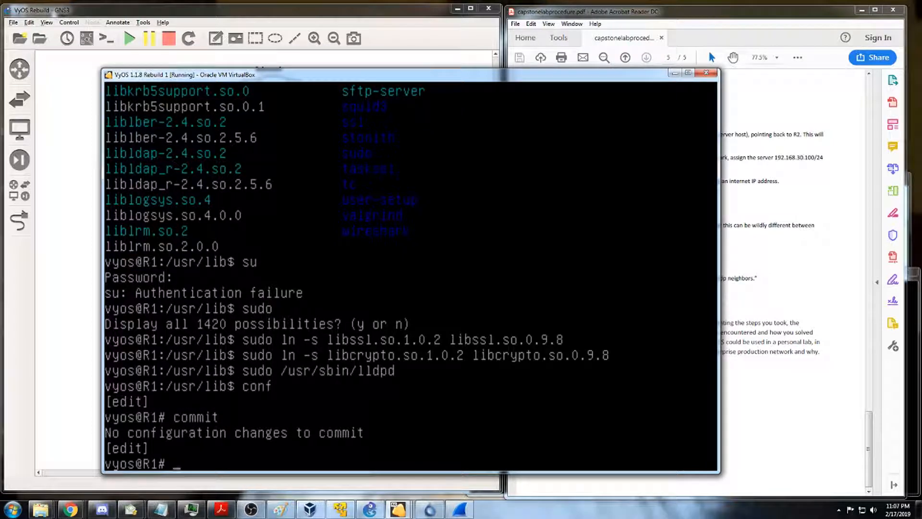
{"action": "type", "text": "exit"}
{"action": "type", "text": "ls -a"}
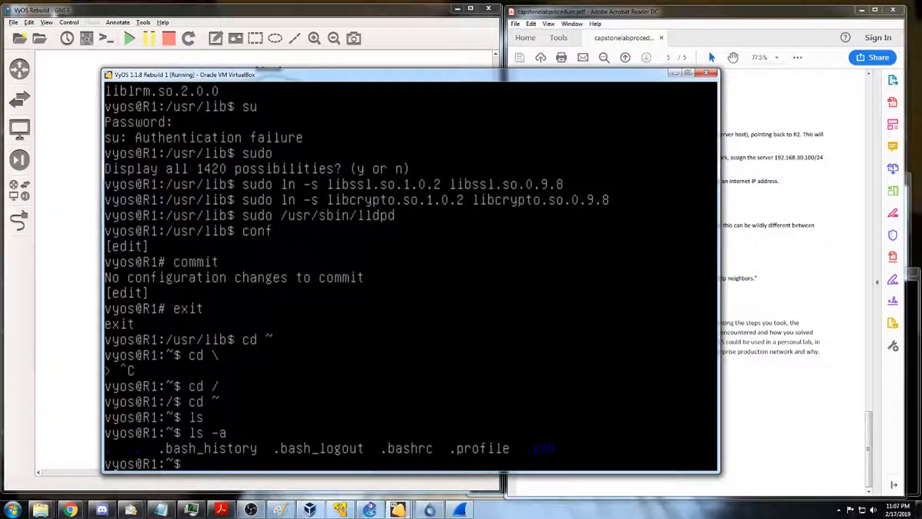
{"action": "type", "text": "sh"}
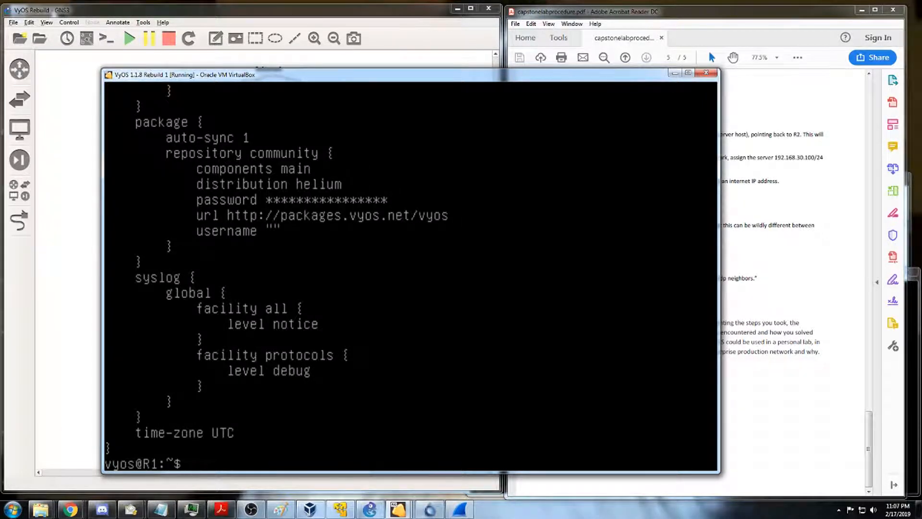
Step: List R1's available show options, then request 'sh lldp neigh detail'
{"action": "type", "text": "sh"}
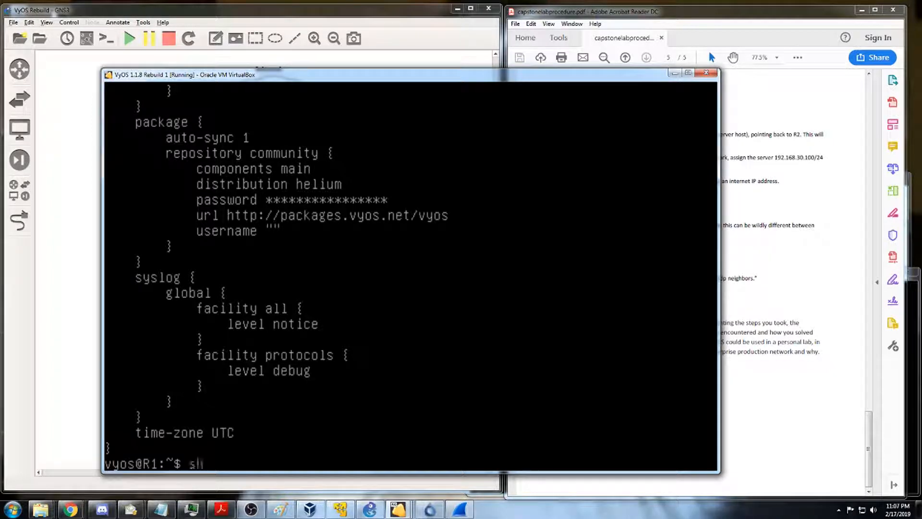
{"action": "key", "text": "Tab"}
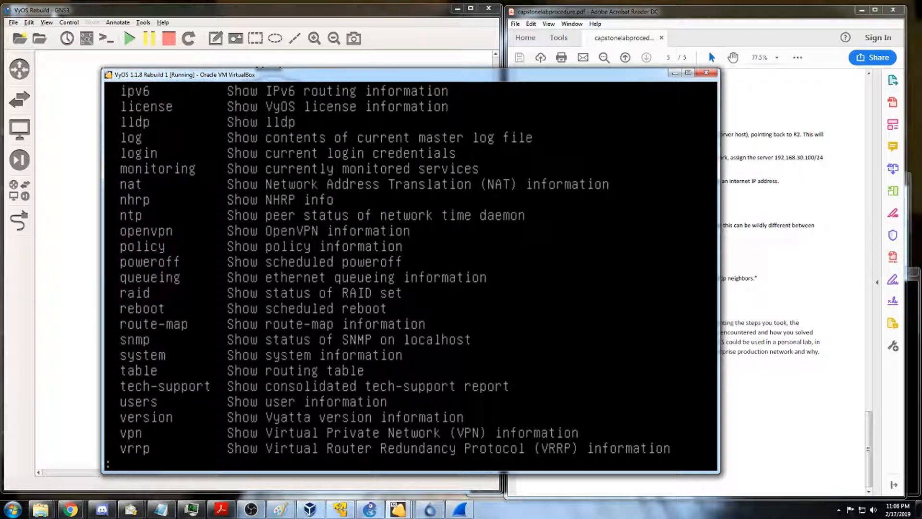
{"action": "type", "text": "sh lldp"}
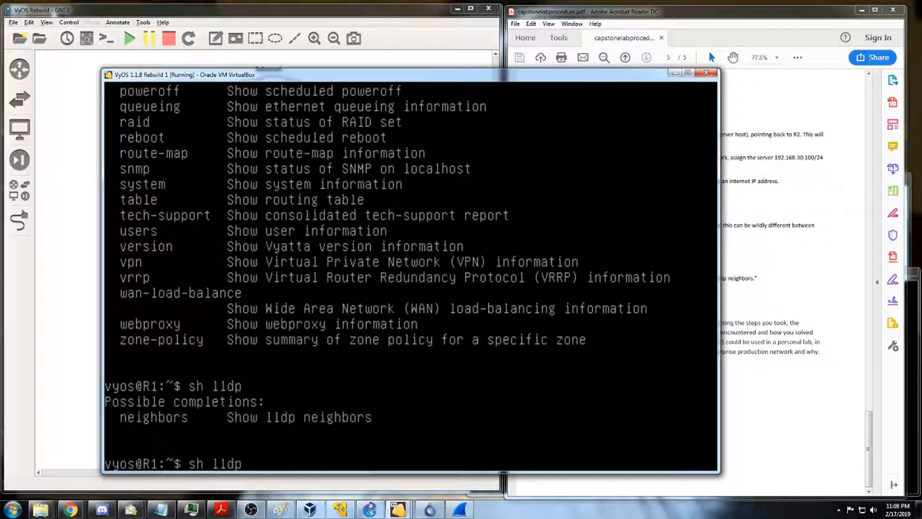
{"action": "type", "text": "neigh"}
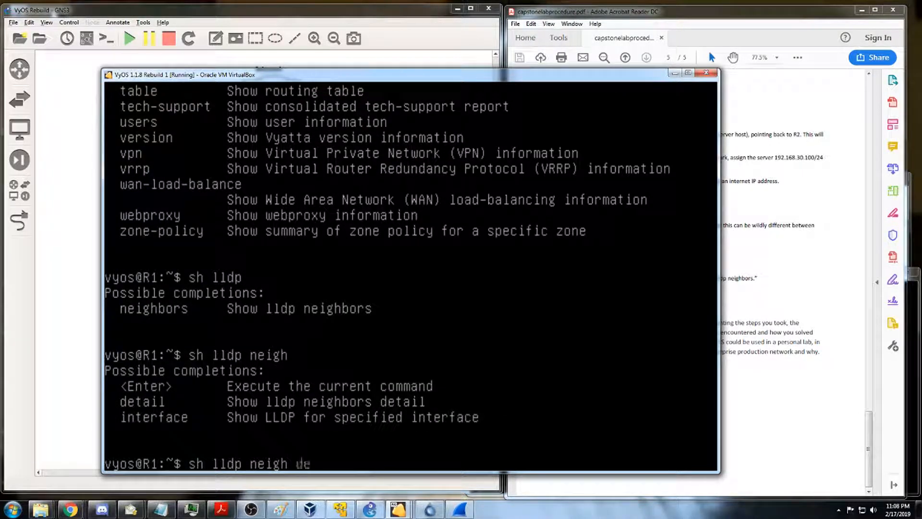
{"action": "type", "text": "det"}
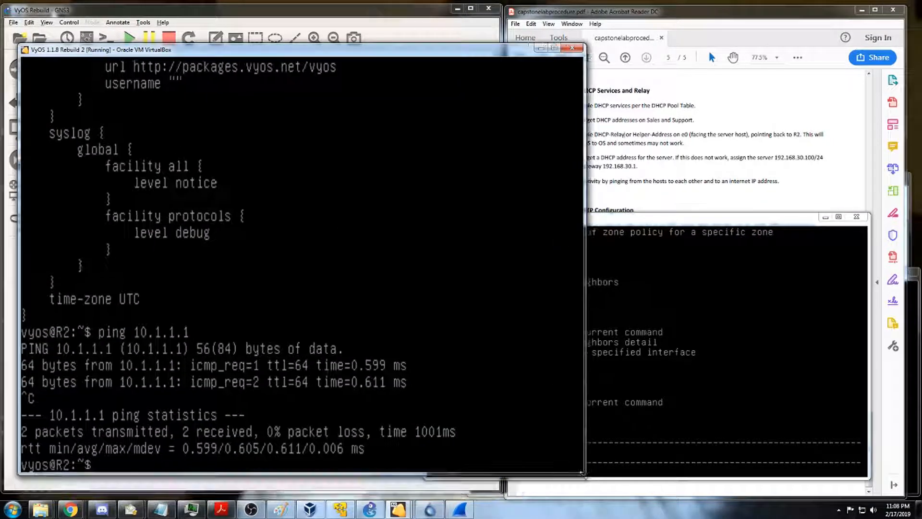
Step: In /usr/lib, symlink libssl and libcrypto 1.0.2 as the 0.9.8 libraries
{"action": "type", "text": "cd /usr/lib"}
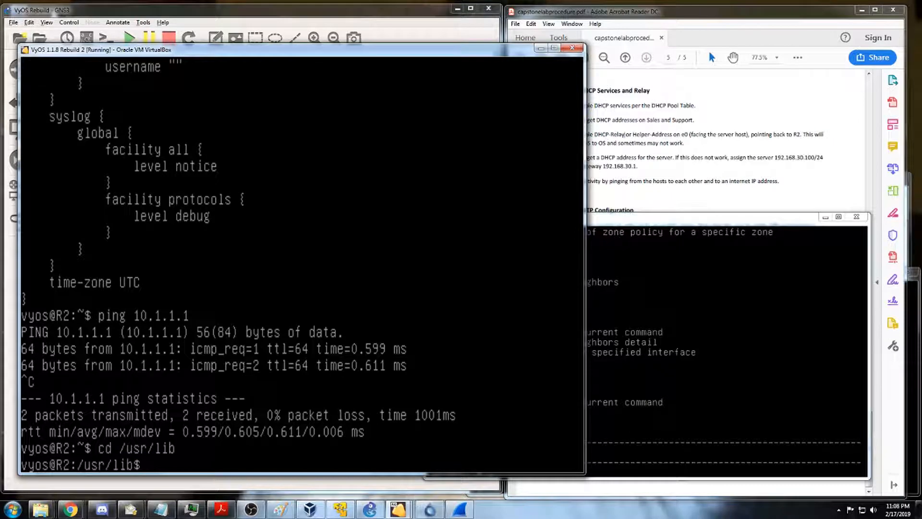
{"action": "type", "text": "sudo ln -s libssl.so.1"}
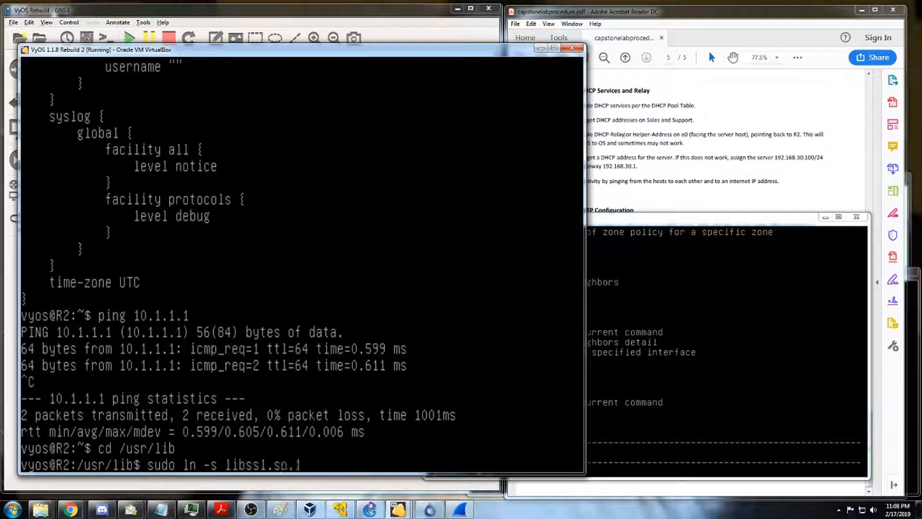
{"action": "type", "text": "1.0.2 libssl.so.0.9.8"}
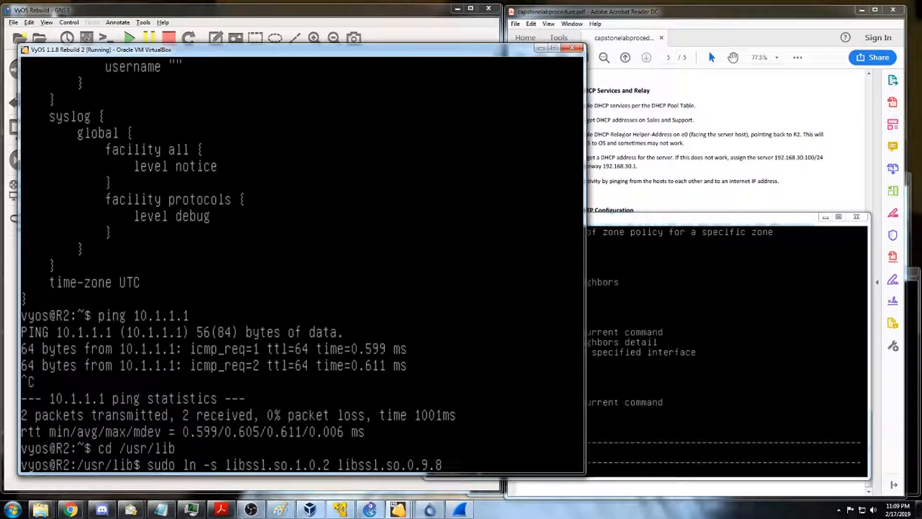
{"action": "type", "text": "sudo ln -s libcrypto.so.1.0.2 libssl.so.0.9.8"}
{"action": "type", "text": "sudo /u"}
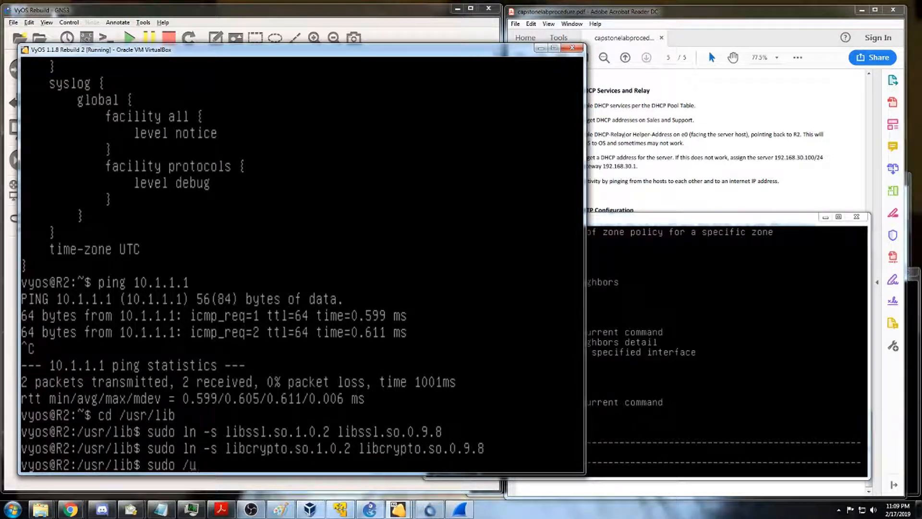
Step: Start /usr/sbin/lldpd and set LLDP on all interfaces with legacy CDP
{"action": "type", "text": "sr/sbin/lldpd"}
{"action": "type", "text": "set serv lldp"}
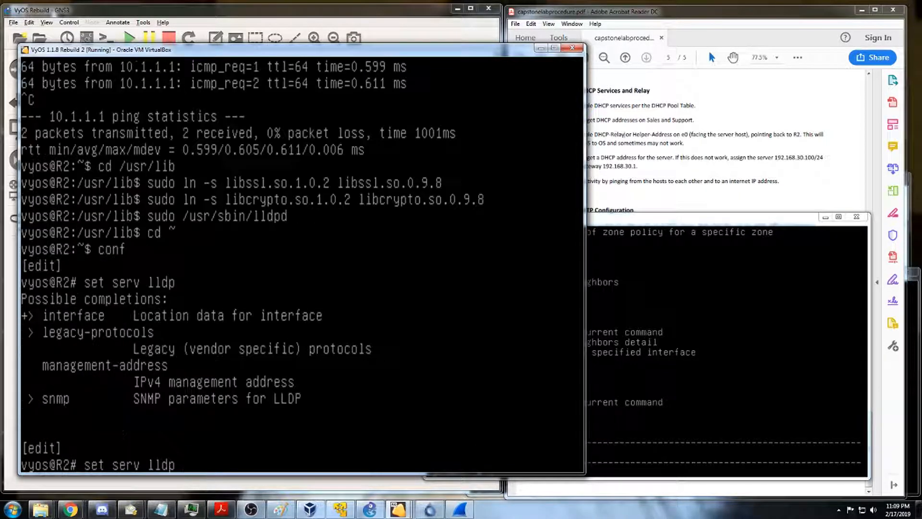
{"action": "type", "text": "int all"}
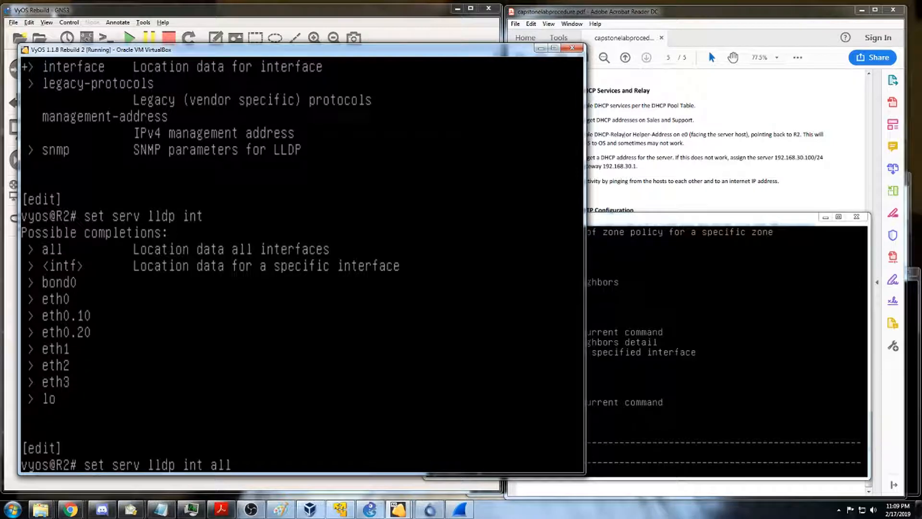
{"action": "type", "text": "set serv lldp legacy-protocols cdp"}
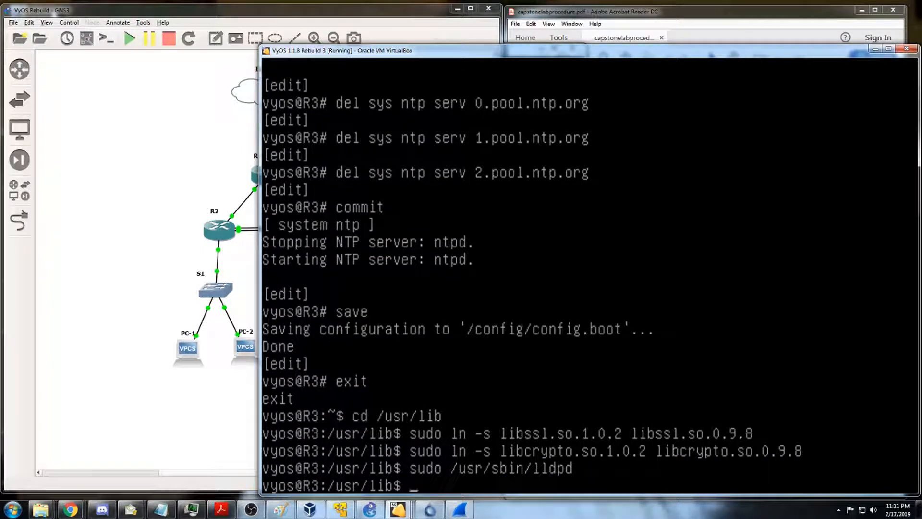
Step: Return R2 to the home directory and move its console window aside
{"action": "type", "text": "cd ~"}
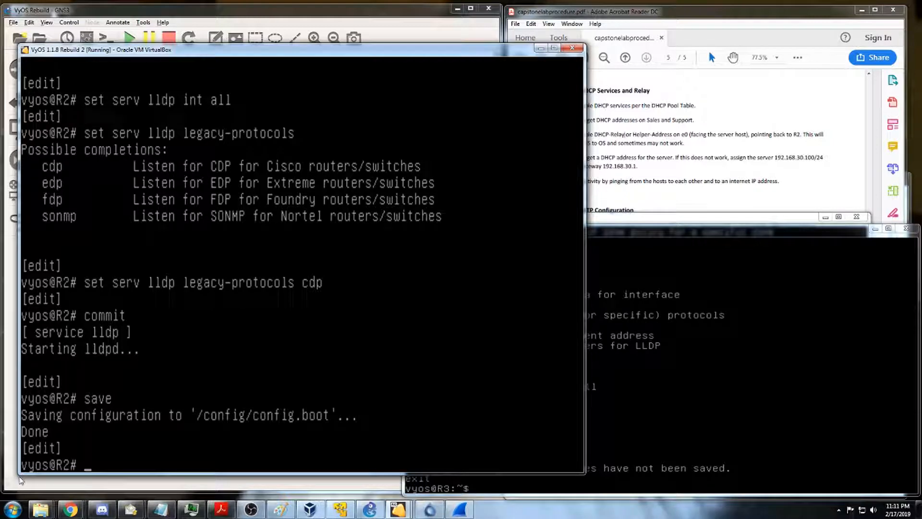
{"action": "left_click_drag", "start_coordinate": [294, 49], "coordinate": [335, 55]}
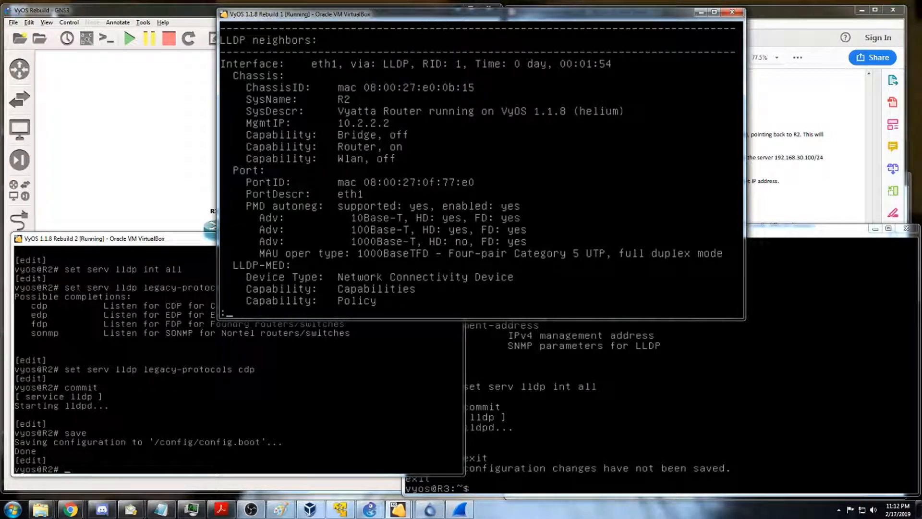
Step: Scroll R1's console output and begin a 'sh lldp' command
{"action": "scroll", "scroll_direction": "down", "scroll_amount": 3}
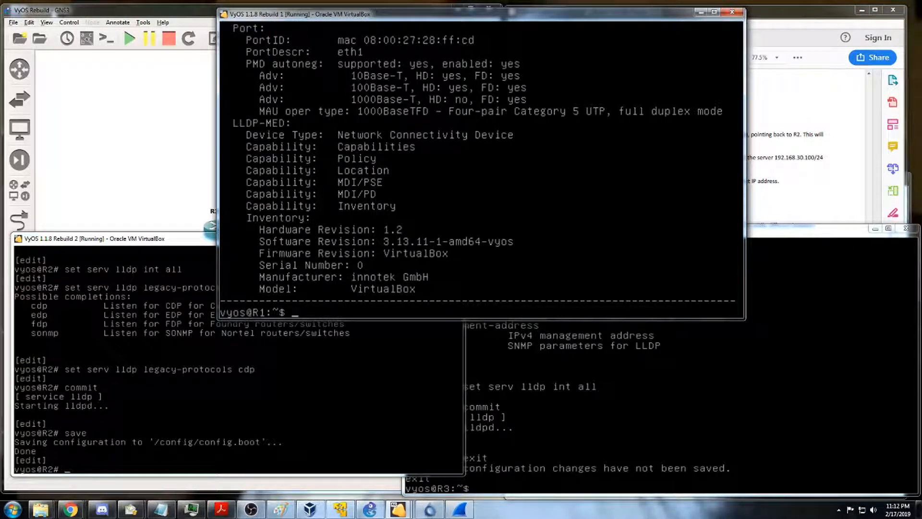
{"action": "type", "text": "sh lldp neigh"}
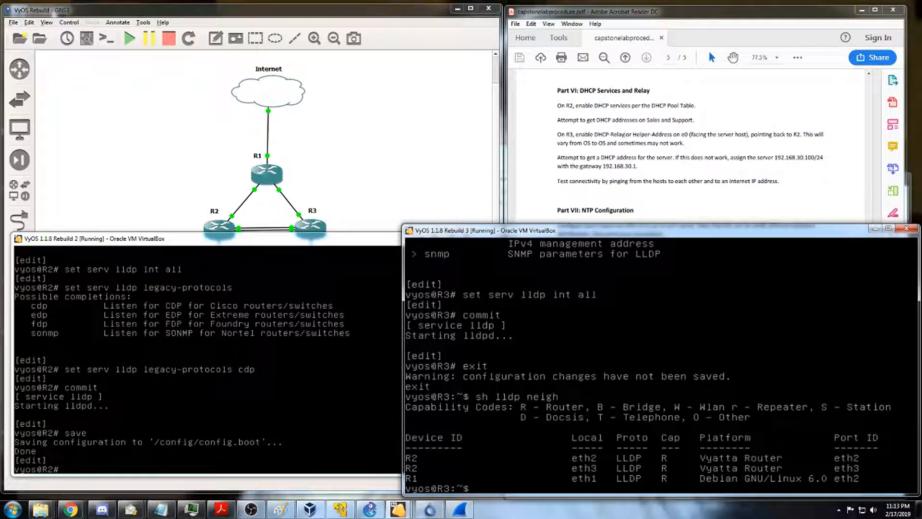
Step: Show R3's detailed LLDP neighbors, scroll the output, and begin another 'sh lldp'
{"action": "type", "text": "sh l"}
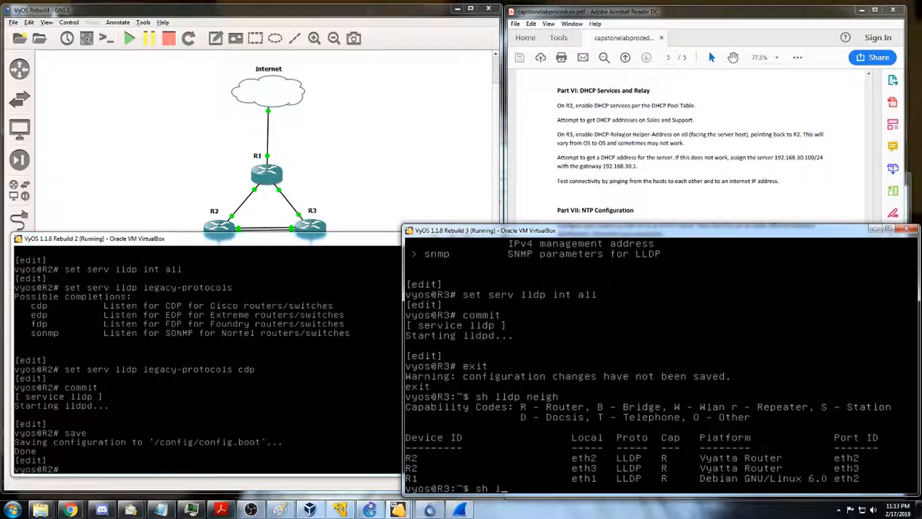
{"action": "type", "text": "lldp neigh de"}
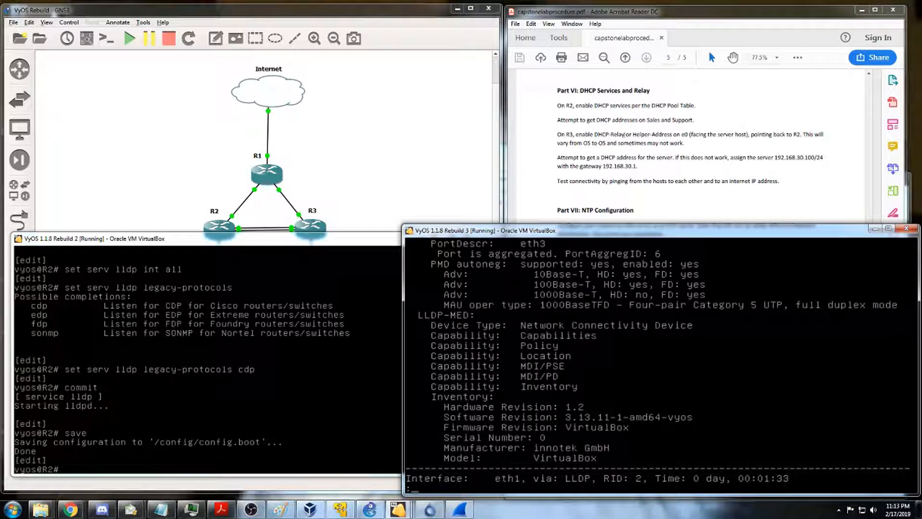
{"action": "scroll", "scroll_direction": "down", "scroll_amount": 3}
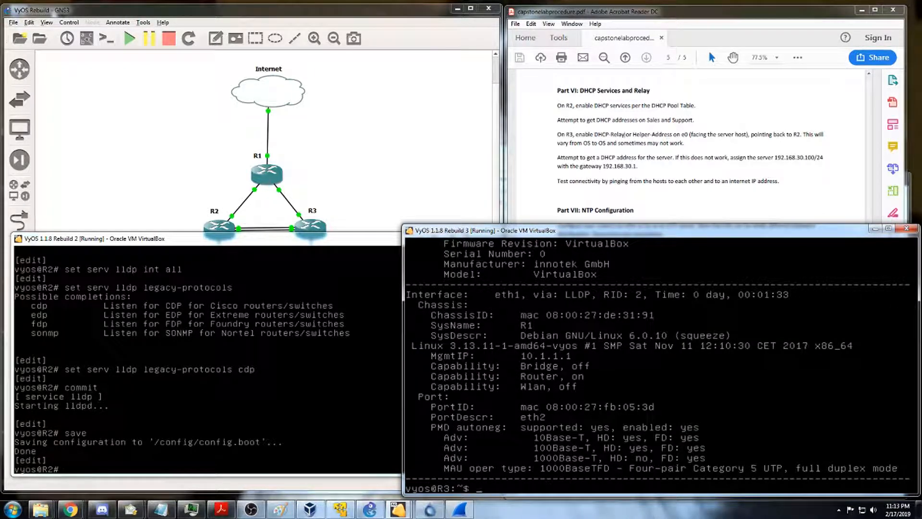
{"action": "type", "text": "sh lldp neigh"}
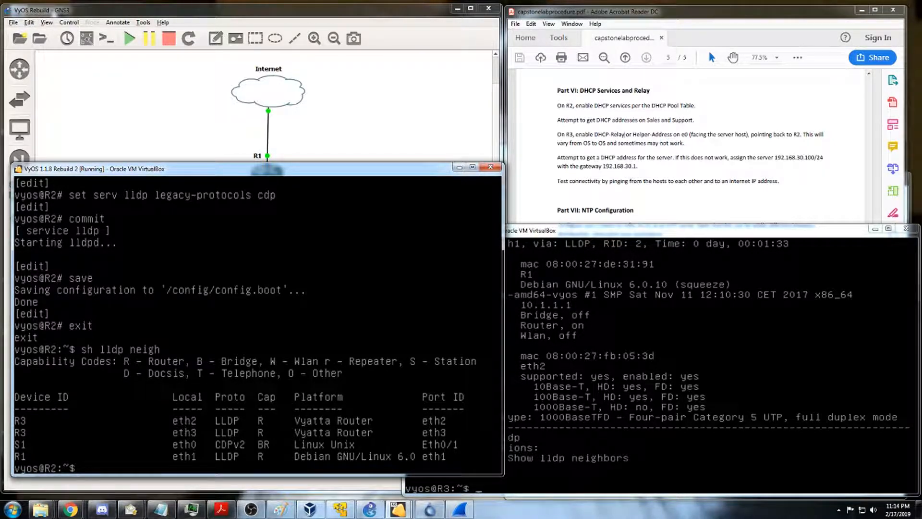
{"action": "mouse_move", "coordinate": [893, 192]}
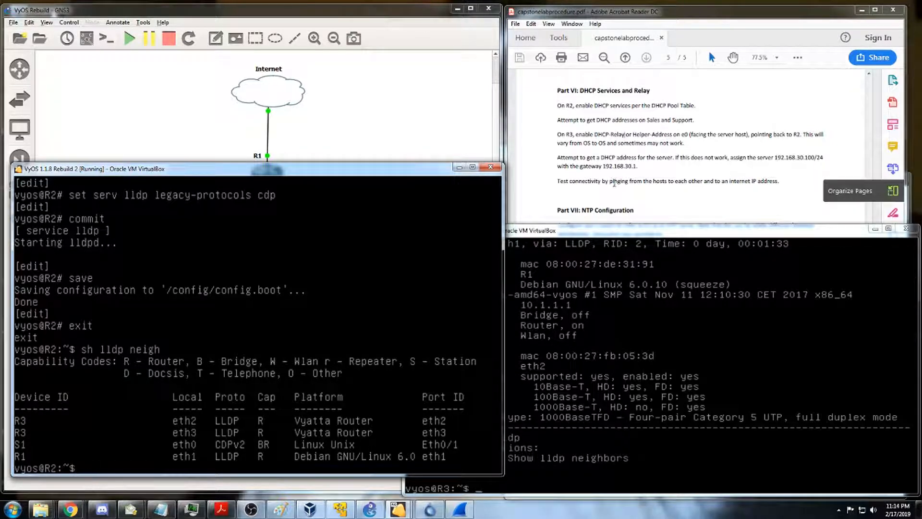